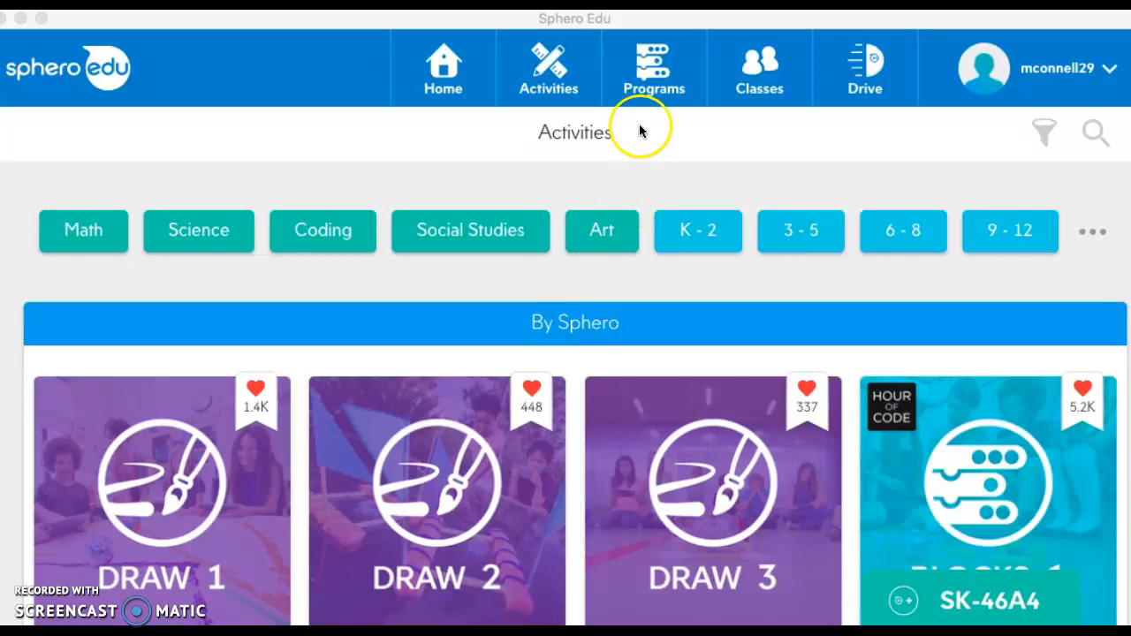
pyautogui.moveTo(650, 109)
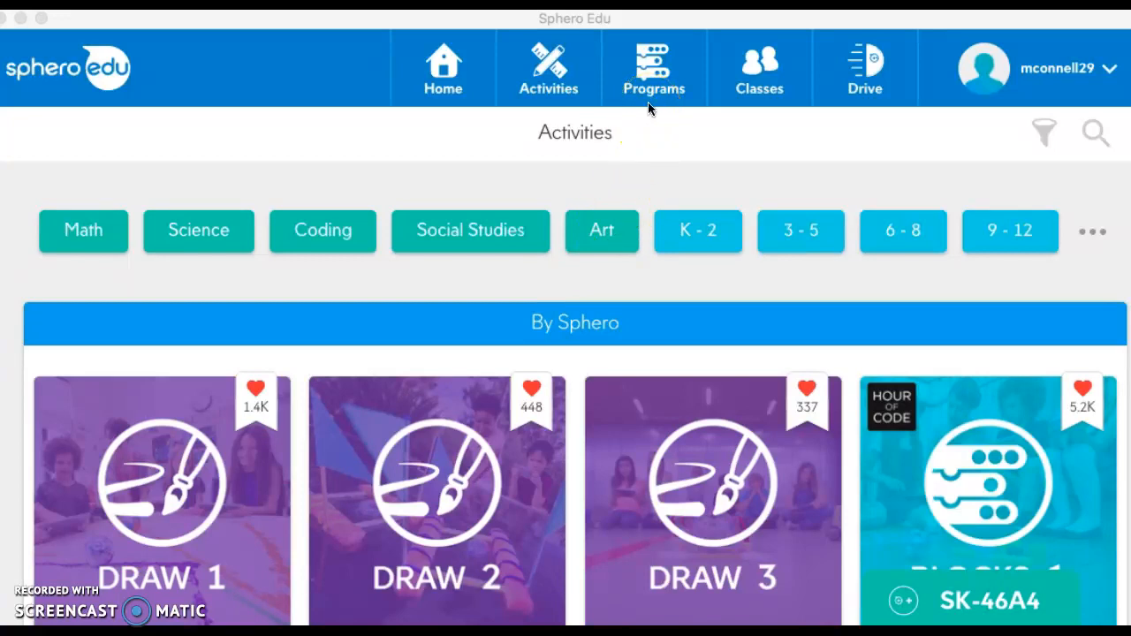
pyautogui.moveTo(650, 106)
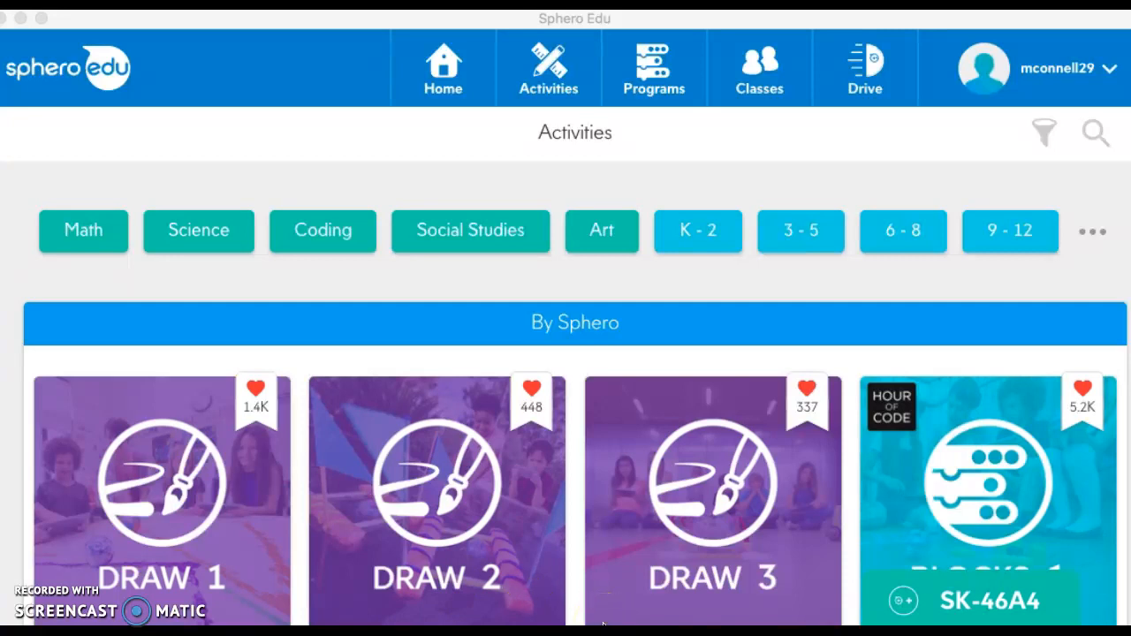
pyautogui.moveTo(755, 110)
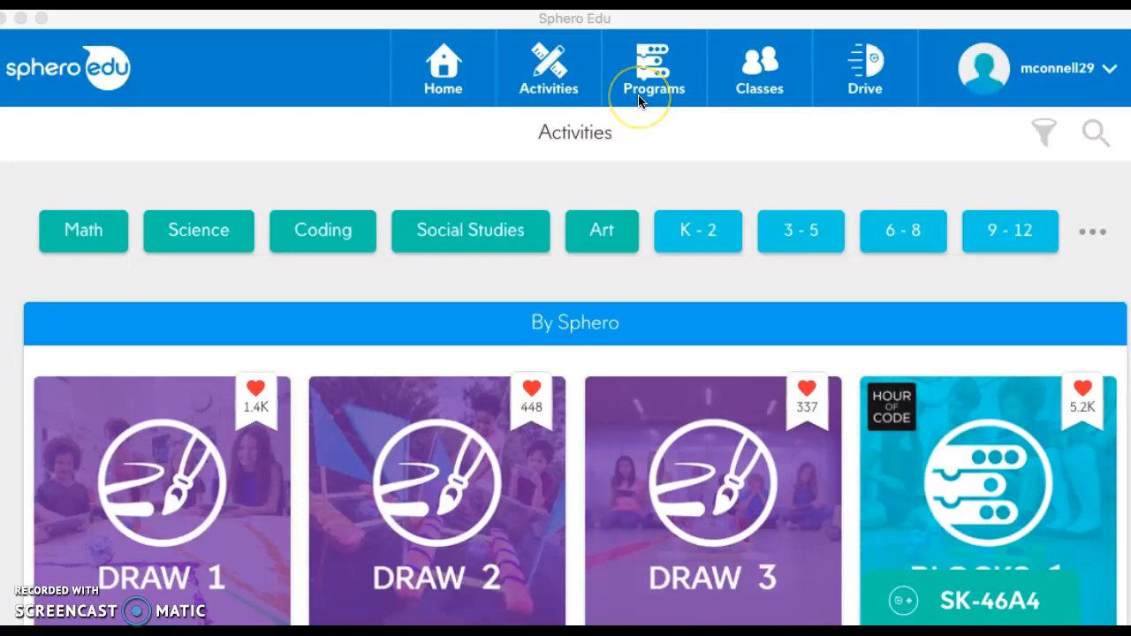
pyautogui.moveTo(712, 199)
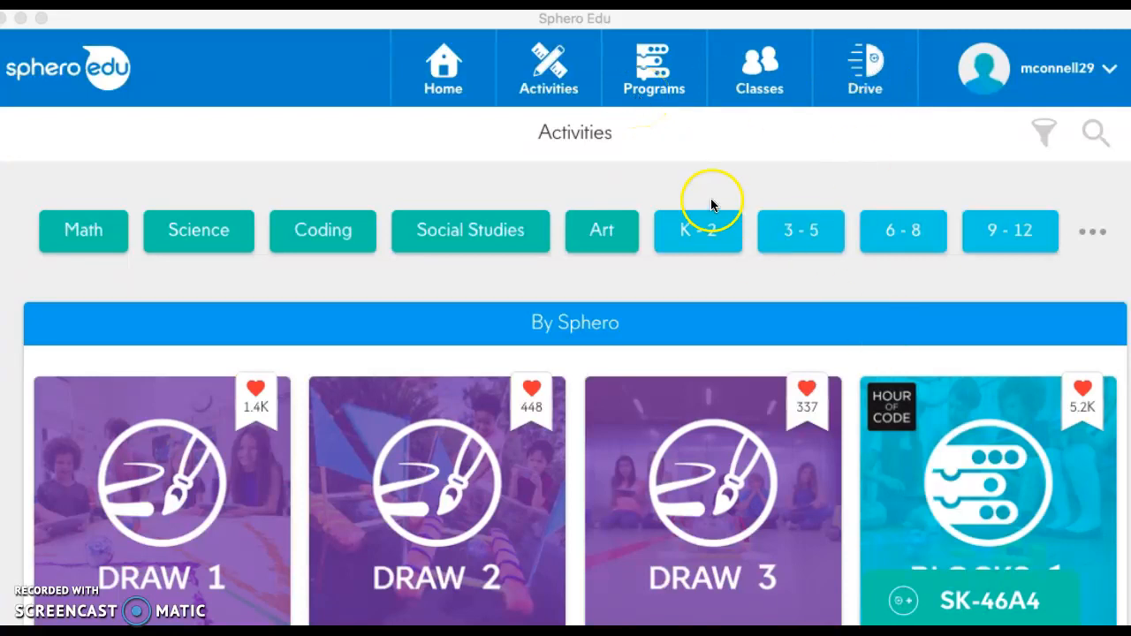
pyautogui.moveTo(654, 88)
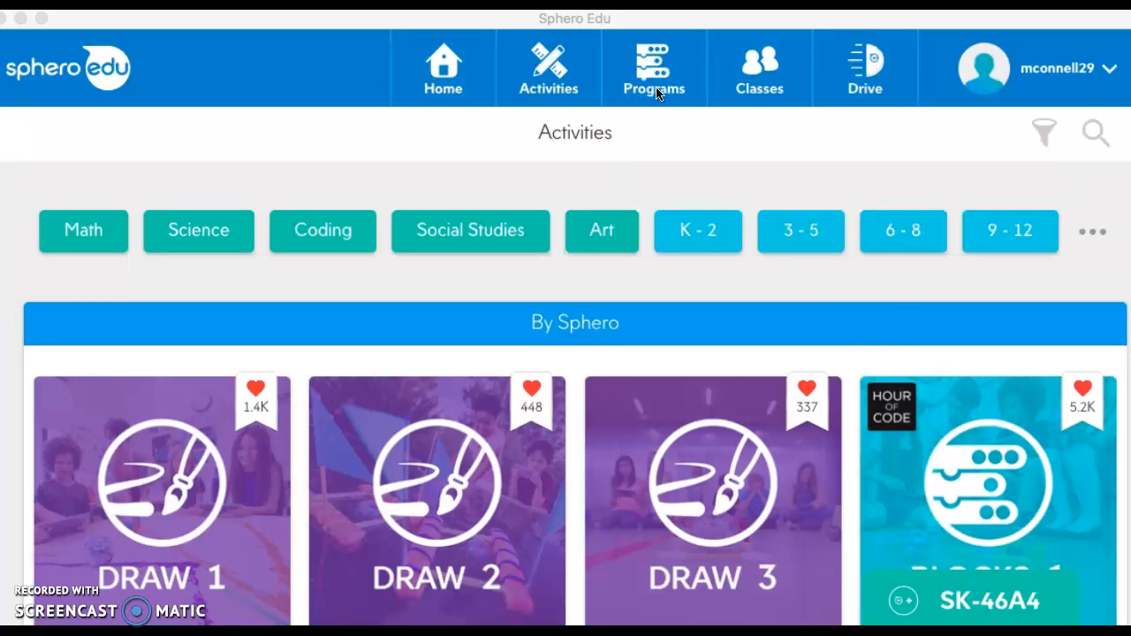
pyautogui.moveTo(654, 93)
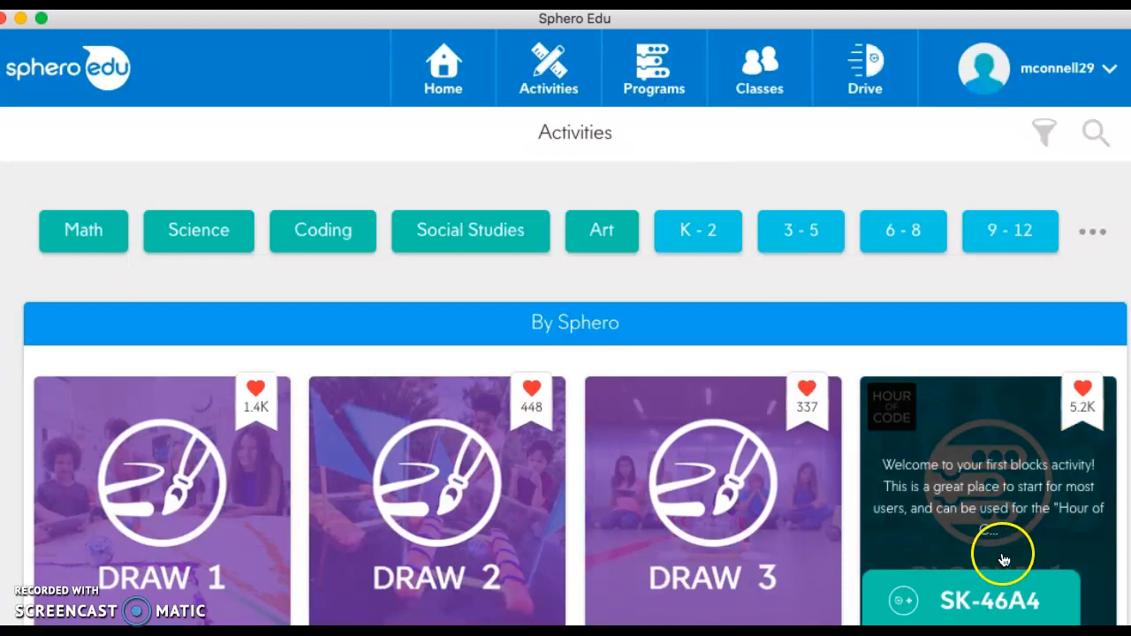
pyautogui.moveTo(1007, 561)
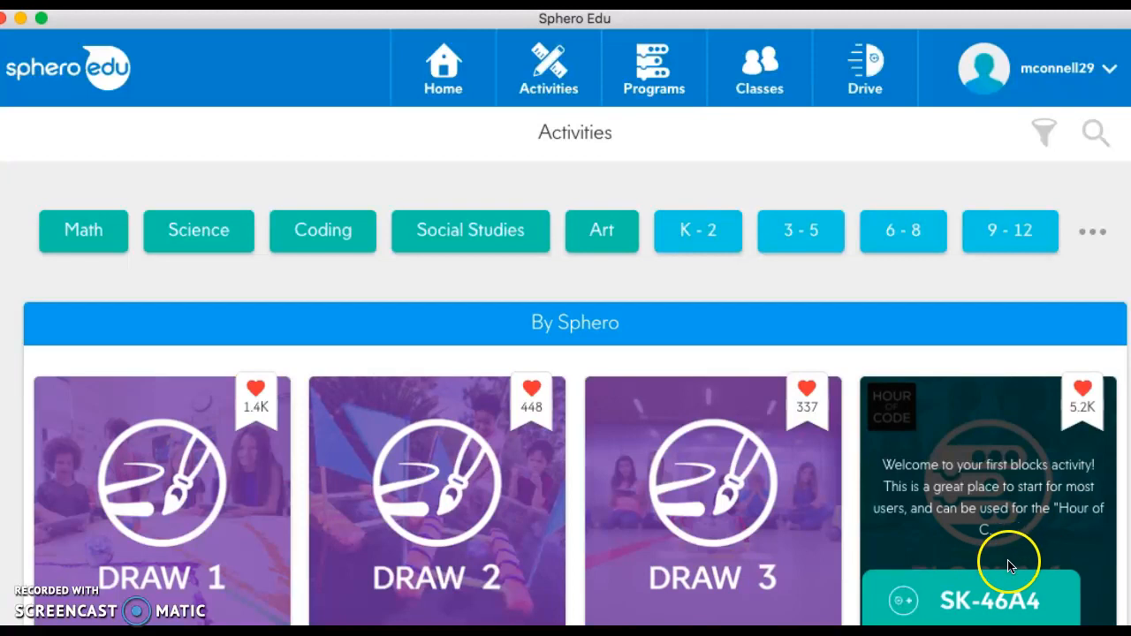
# - Create a new Sphero Blocks program named 'example'
pyautogui.click(654, 67)
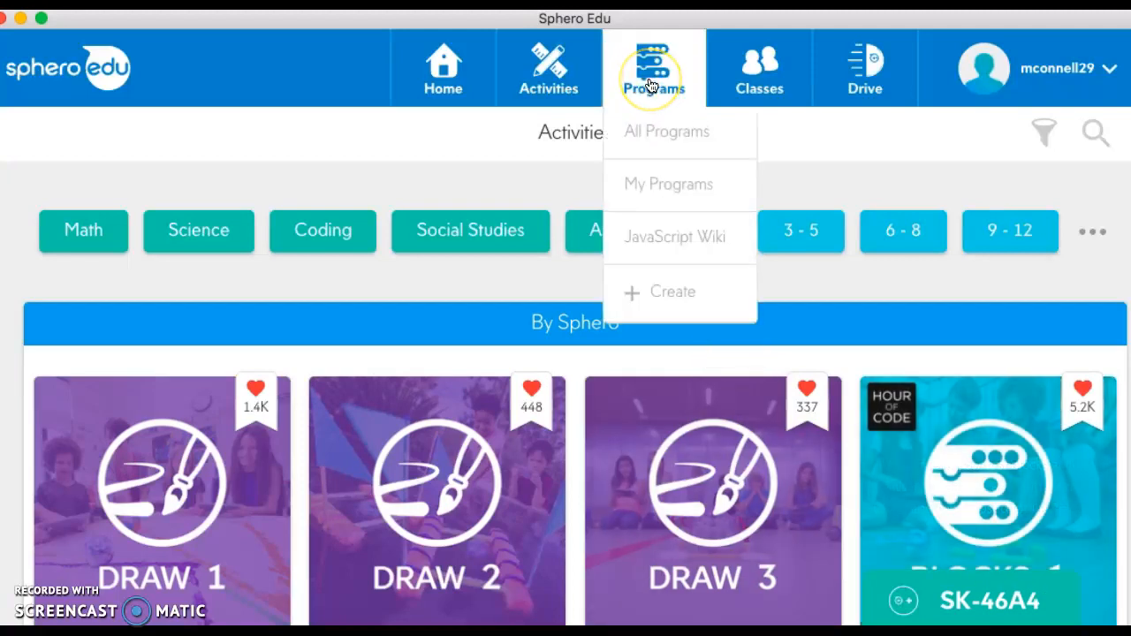
pyautogui.moveTo(674, 301)
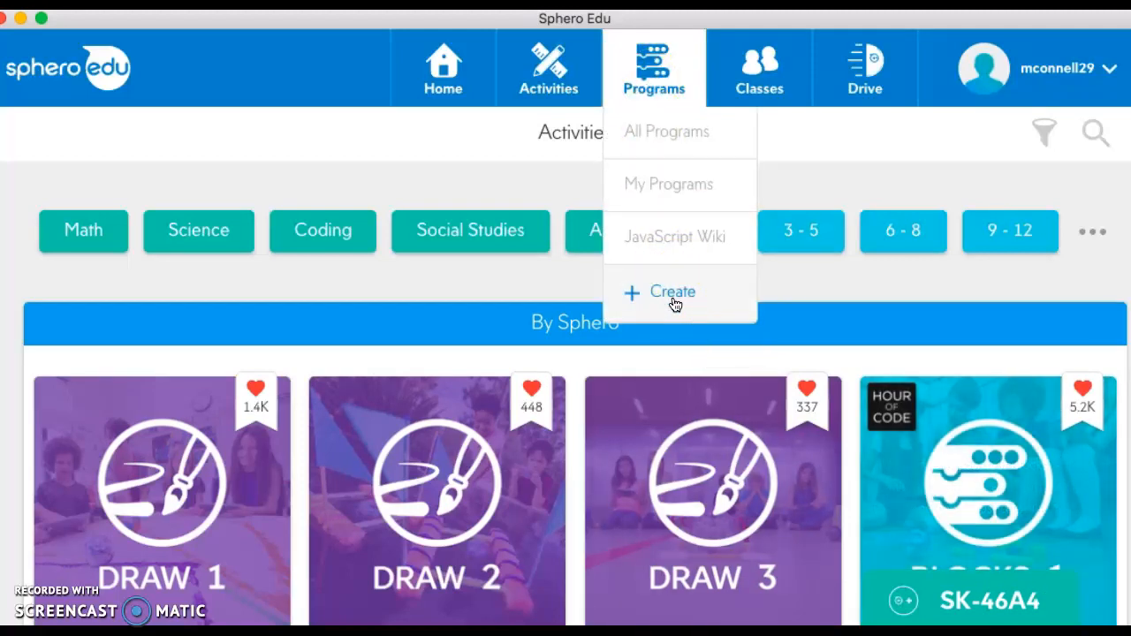
pyautogui.click(671, 292)
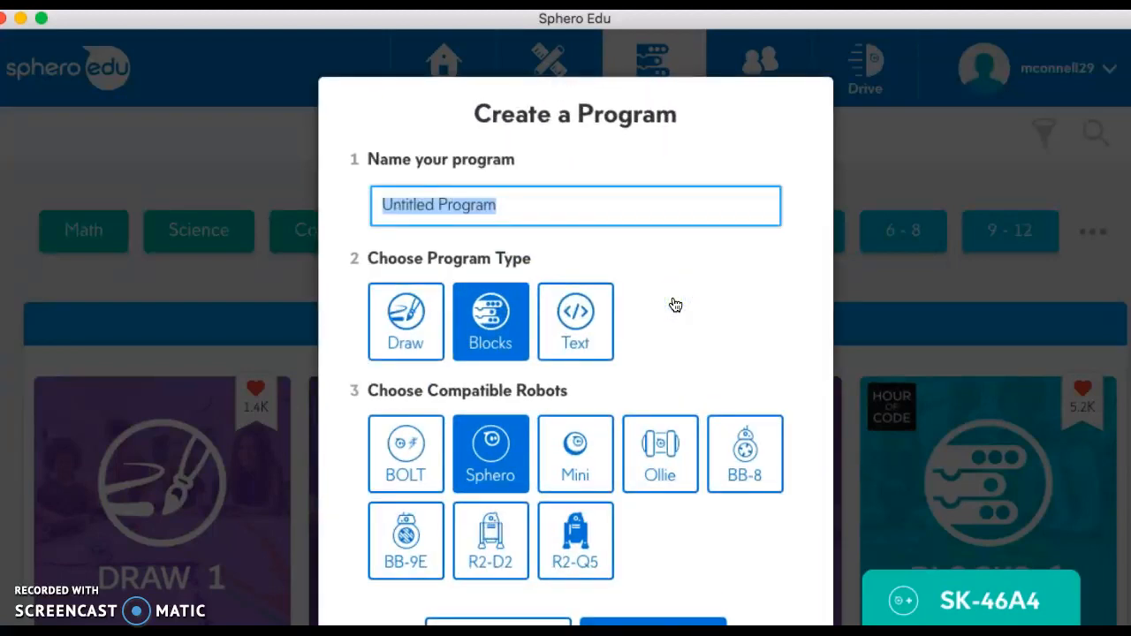
pyautogui.write('ex')
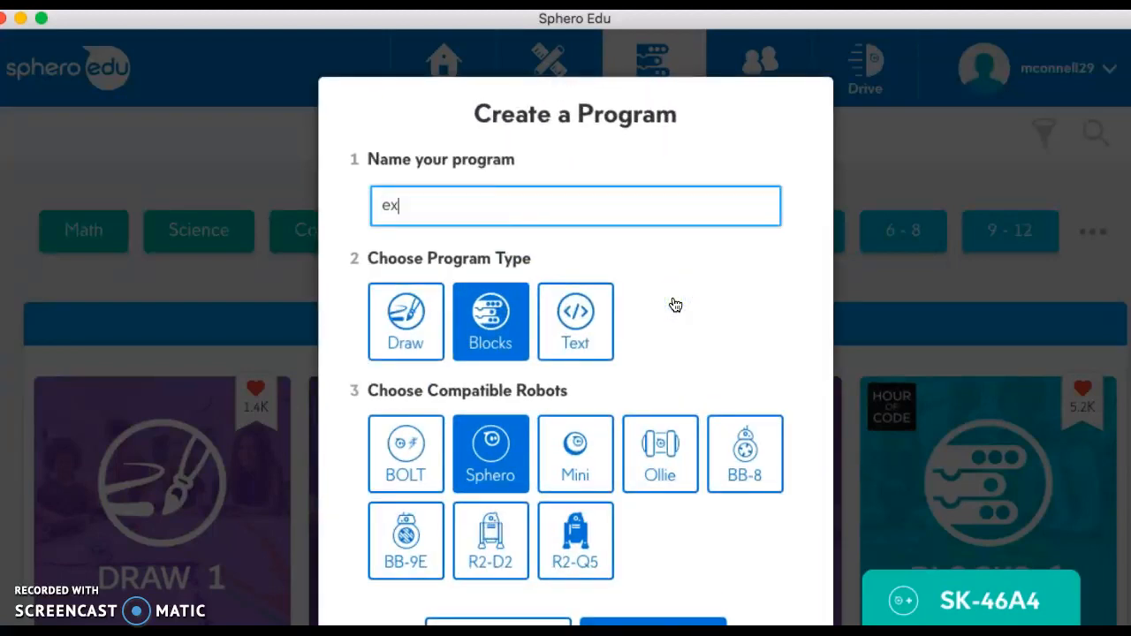
pyautogui.write('ample')
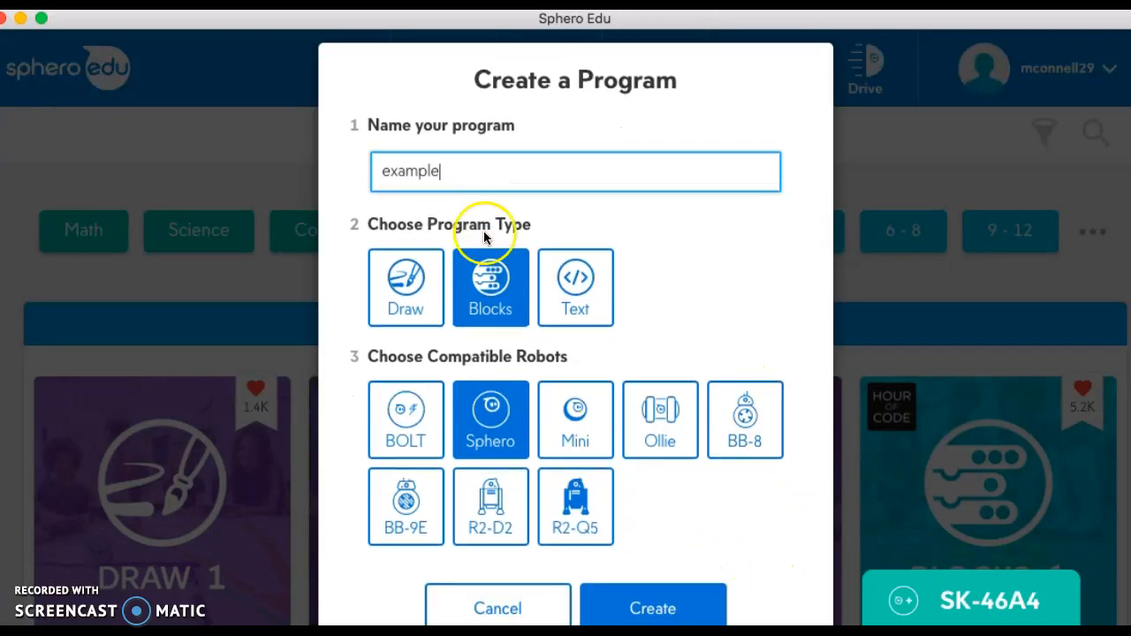
pyautogui.moveTo(490, 433)
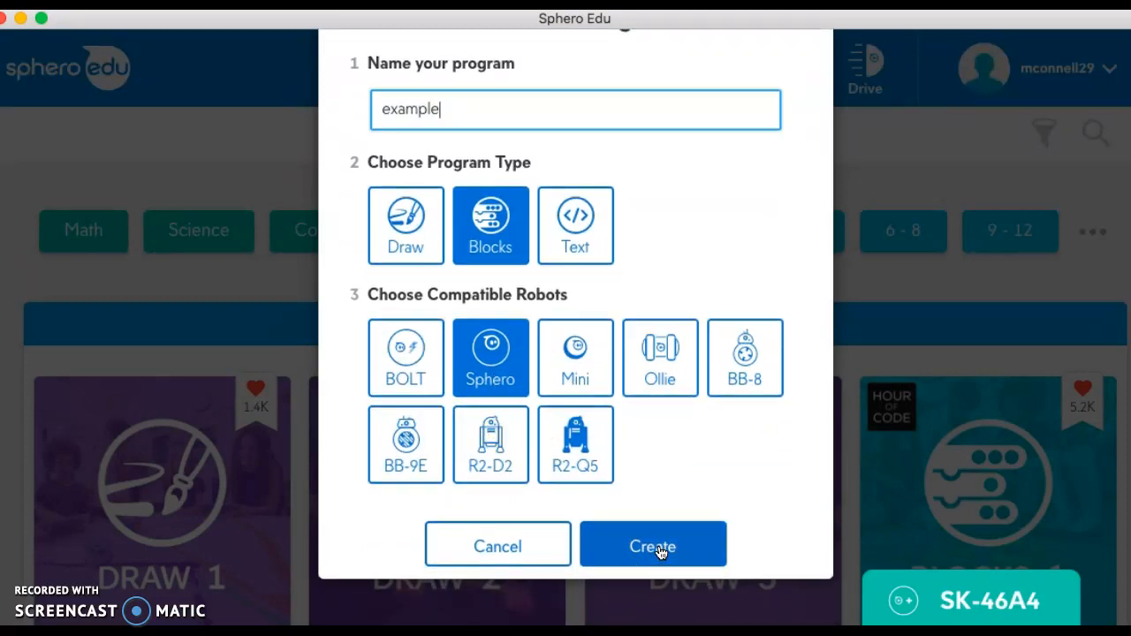
pyautogui.click(653, 545)
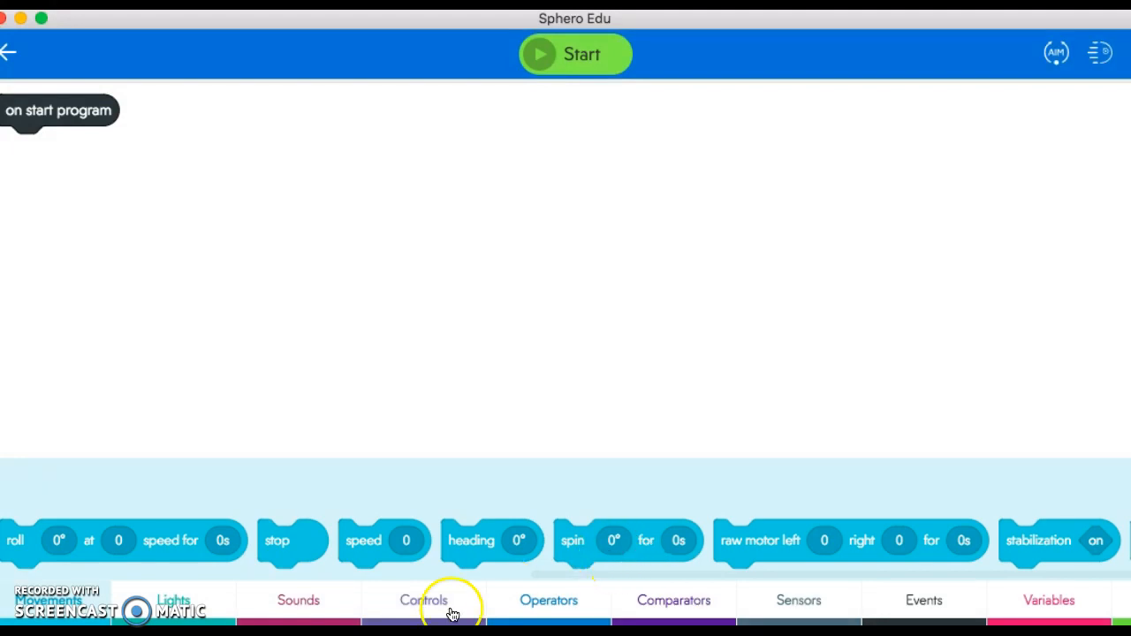
pyautogui.moveTo(168, 540)
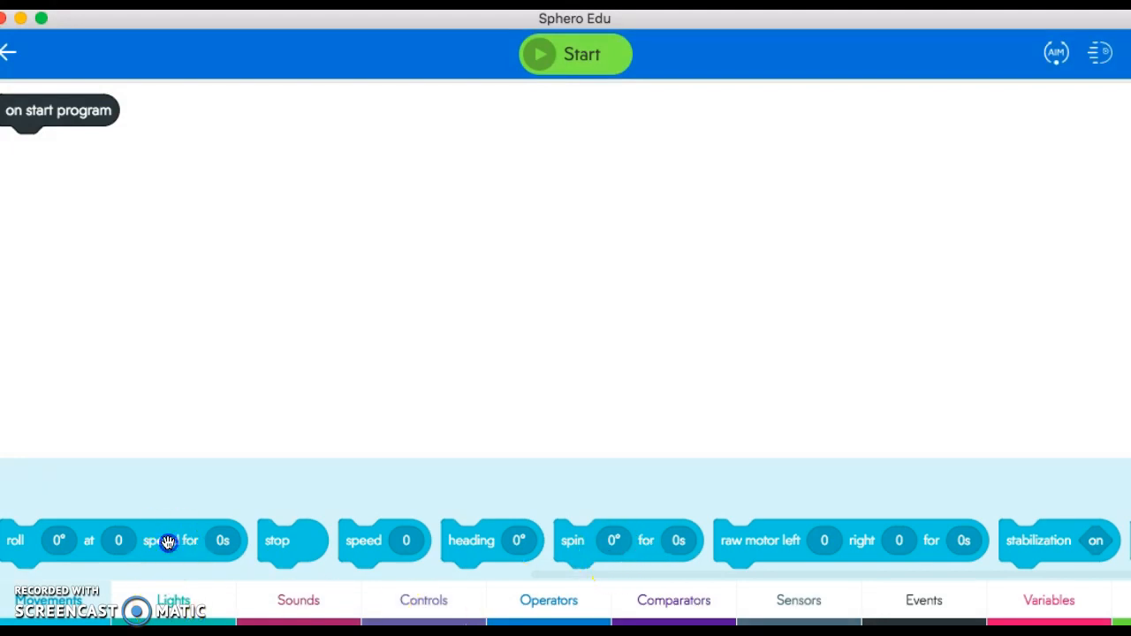
# - Drag roll blocks from Movements to form a stack of four under on start program
pyautogui.moveTo(120, 539); pyautogui.dragTo(163, 156)
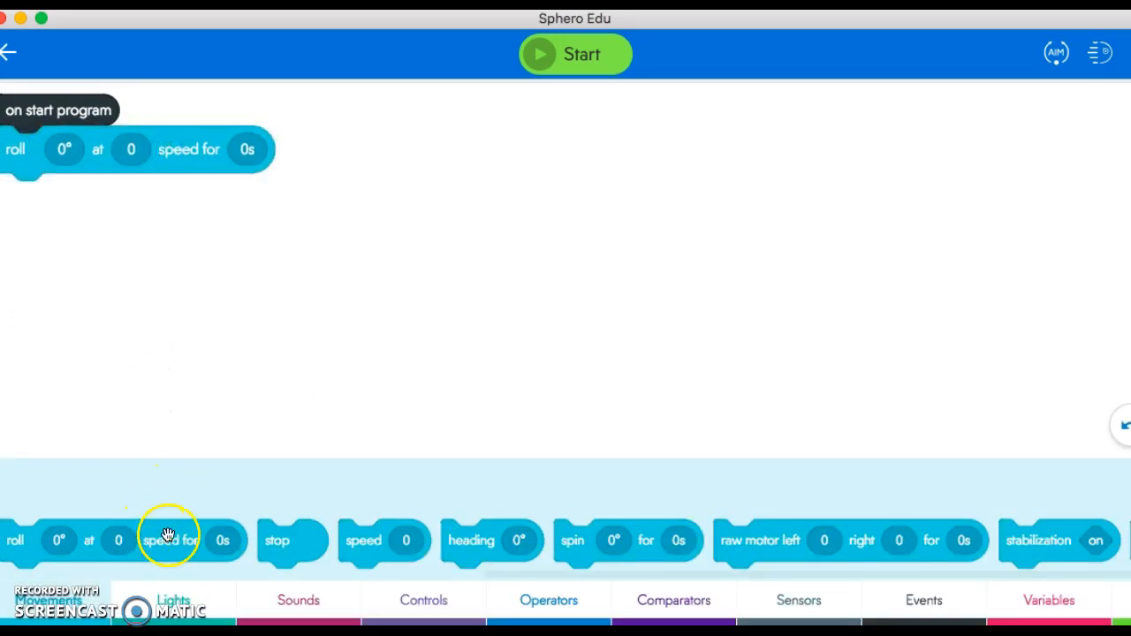
pyautogui.moveTo(168, 540); pyautogui.dragTo(176, 220)
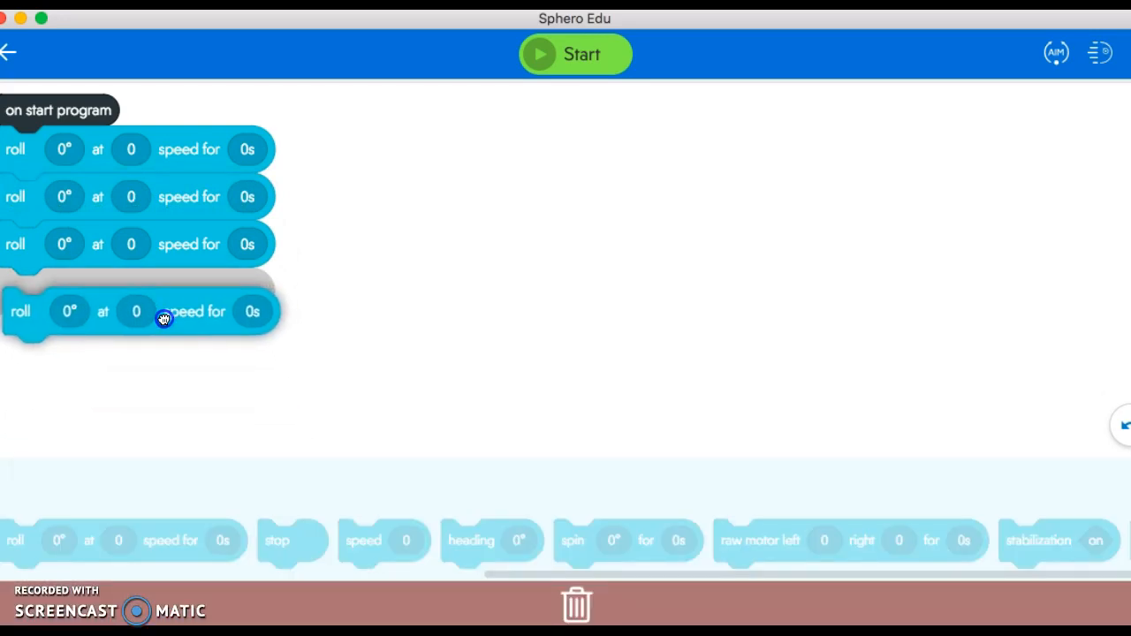
pyautogui.moveTo(163, 318); pyautogui.dragTo(157, 292)
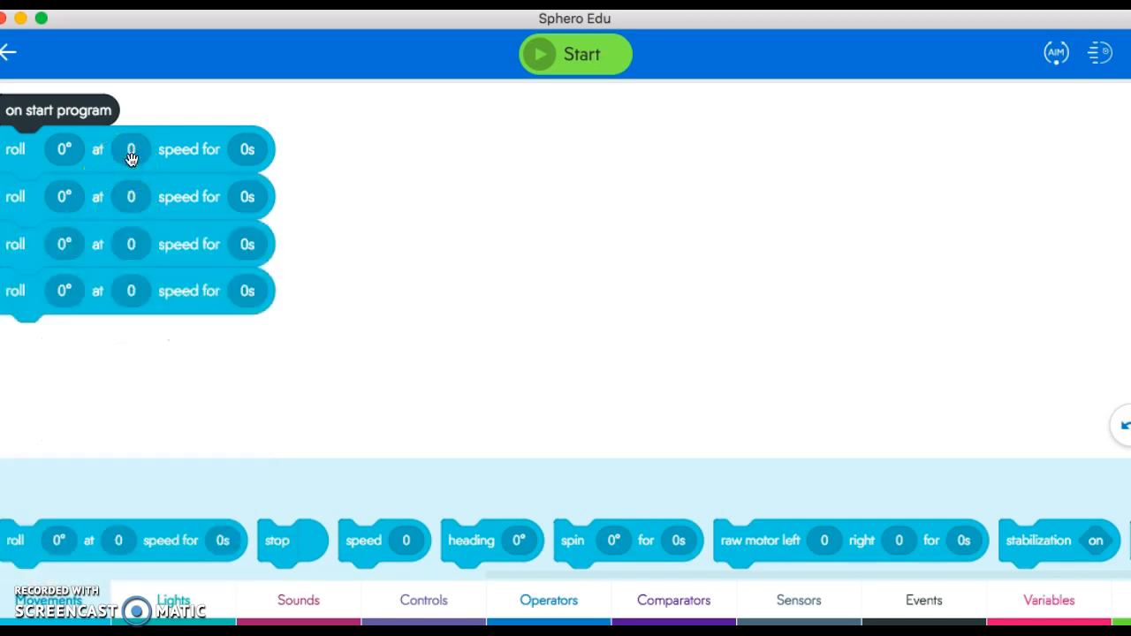
# - Set the first roll block to speed 59 for 5 seconds
pyautogui.click(131, 148)
pyautogui.write('59')
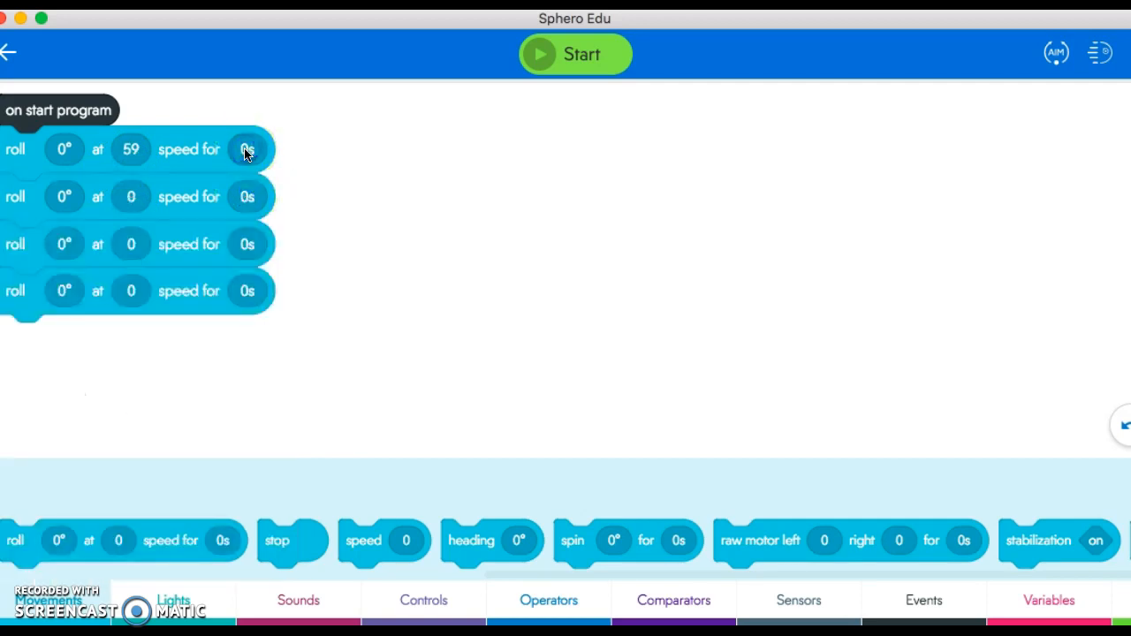
pyautogui.click(248, 150)
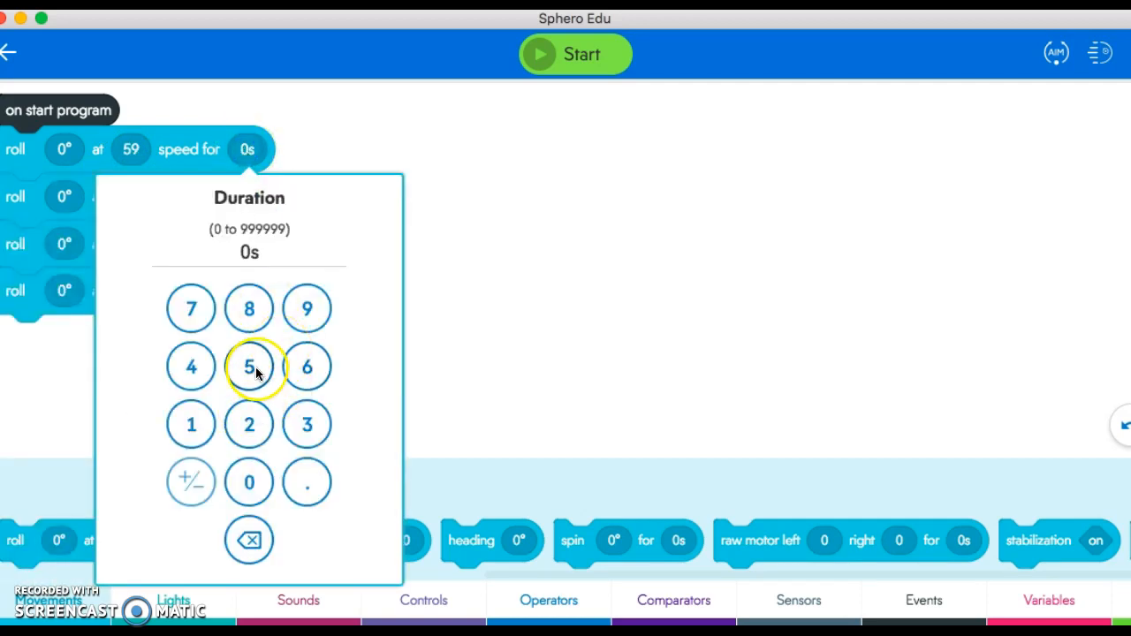
pyautogui.click(248, 366)
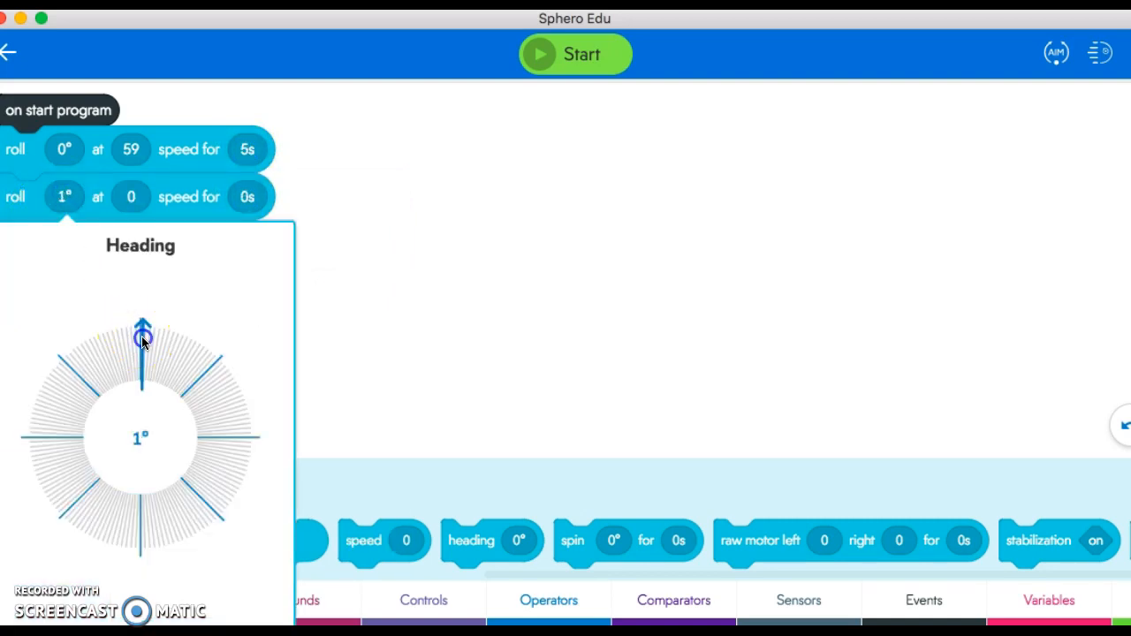
# - Set the second roll block to 90° heading, speed 60, for 5 seconds
pyautogui.moveTo(143, 339); pyautogui.dragTo(222, 439)
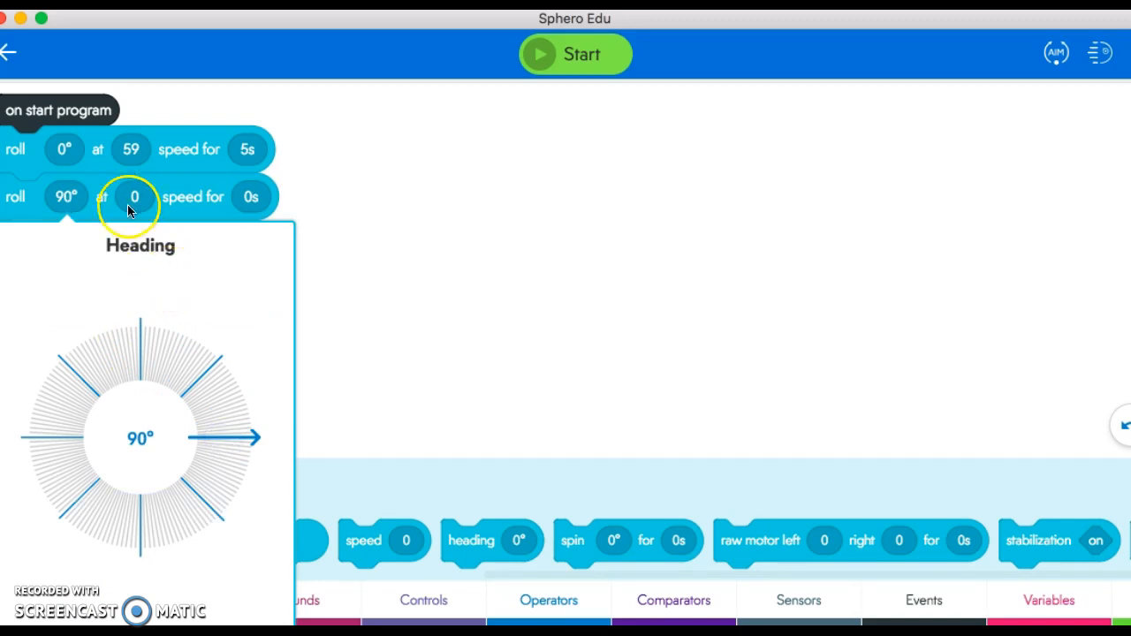
pyautogui.click(134, 197)
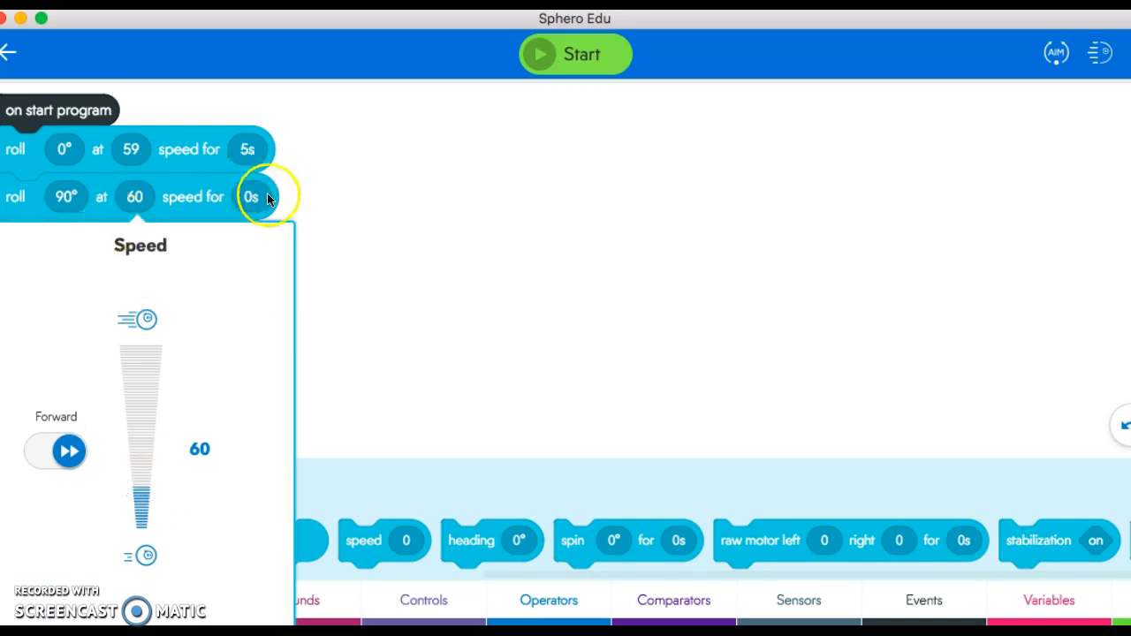
pyautogui.click(250, 196)
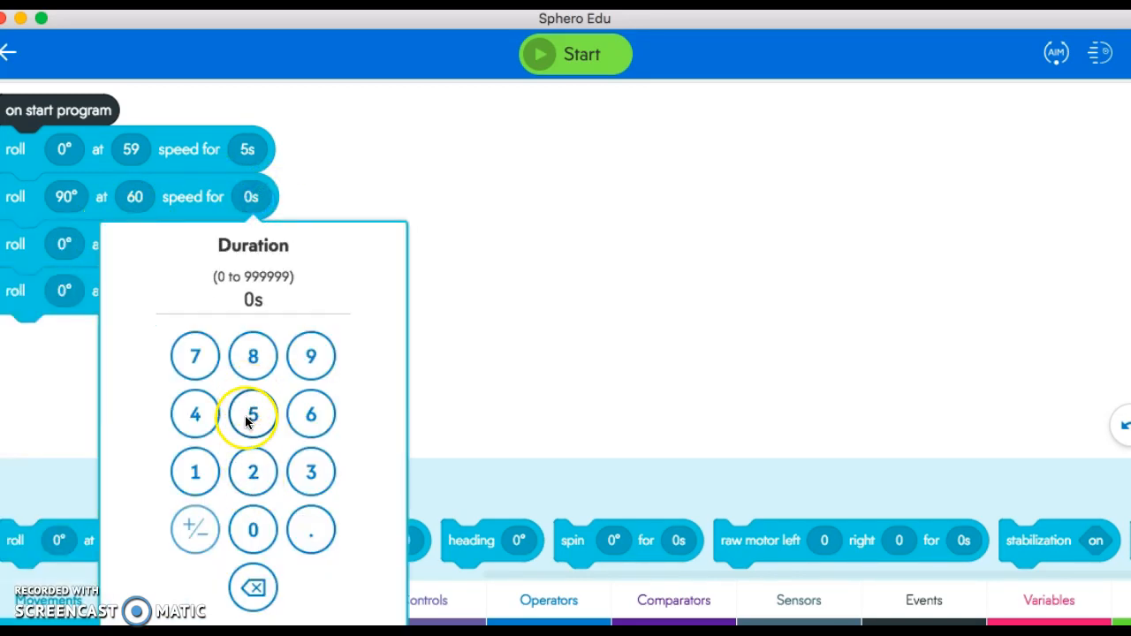
pyautogui.click(252, 414)
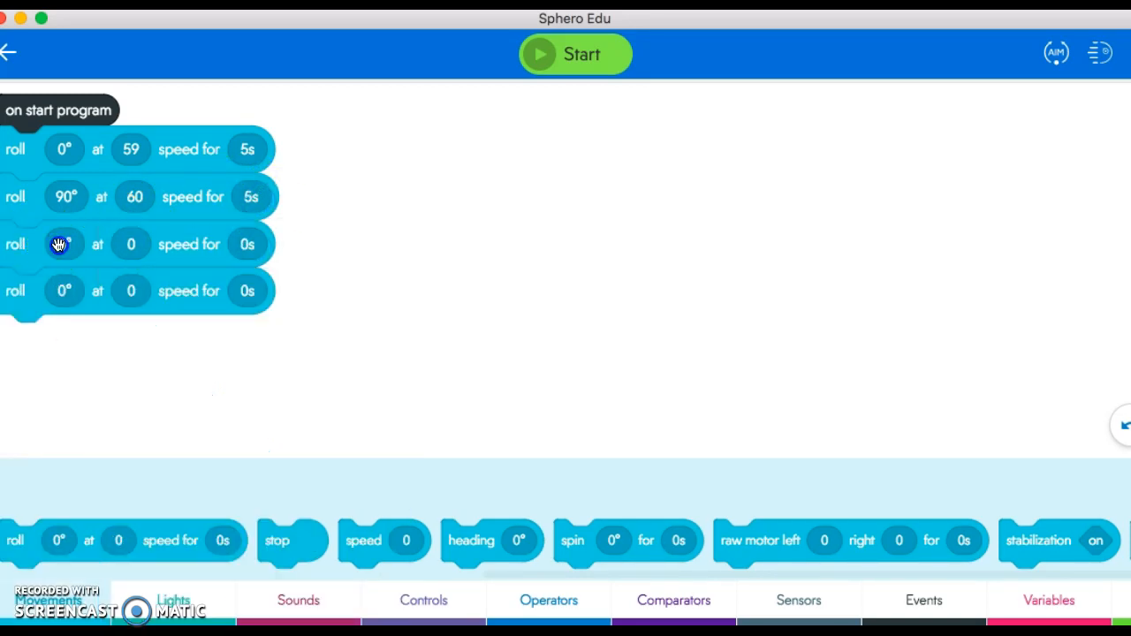
# - Turn the third roll's heading to 180°, with speed 52 and duration 5 seconds
pyautogui.click(63, 244)
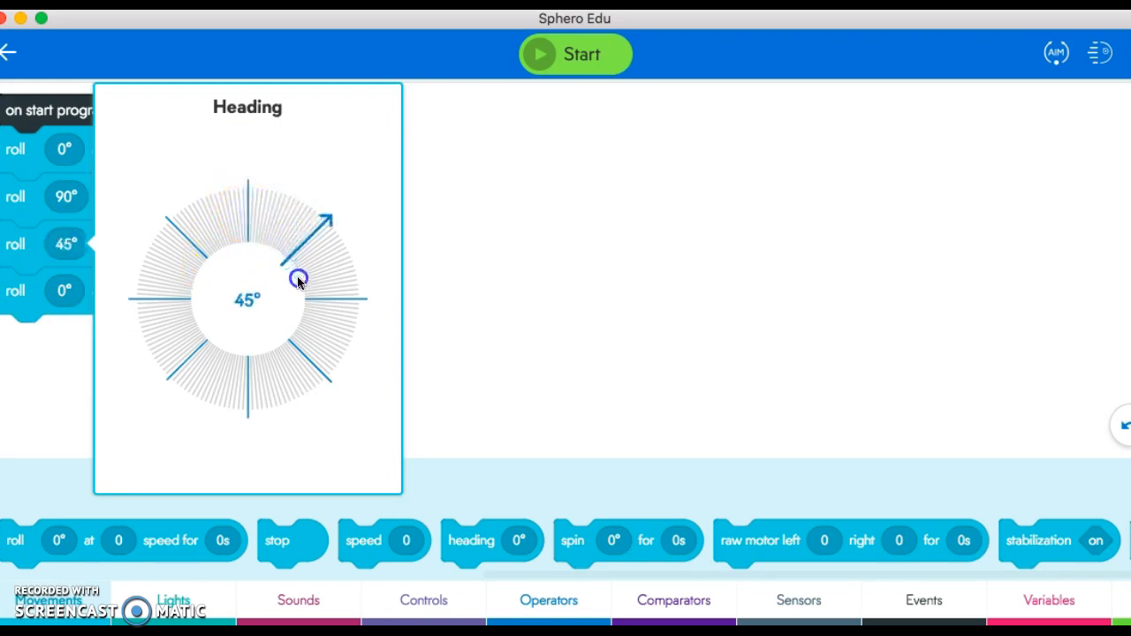
pyautogui.moveTo(301, 278); pyautogui.dragTo(311, 300)
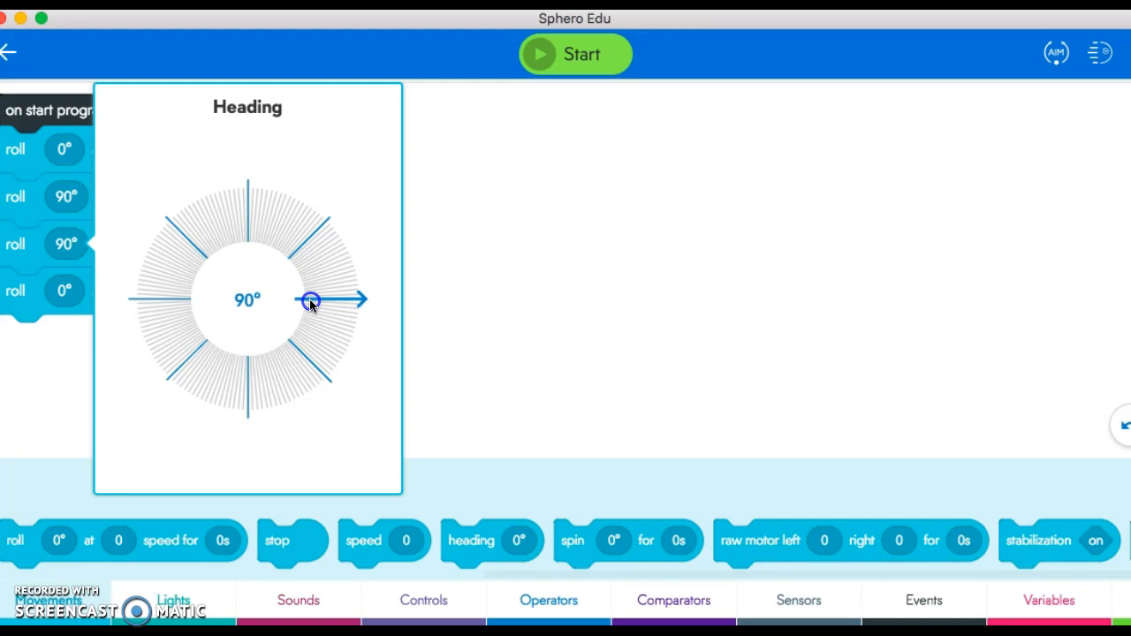
pyautogui.moveTo(311, 299); pyautogui.dragTo(251, 406)
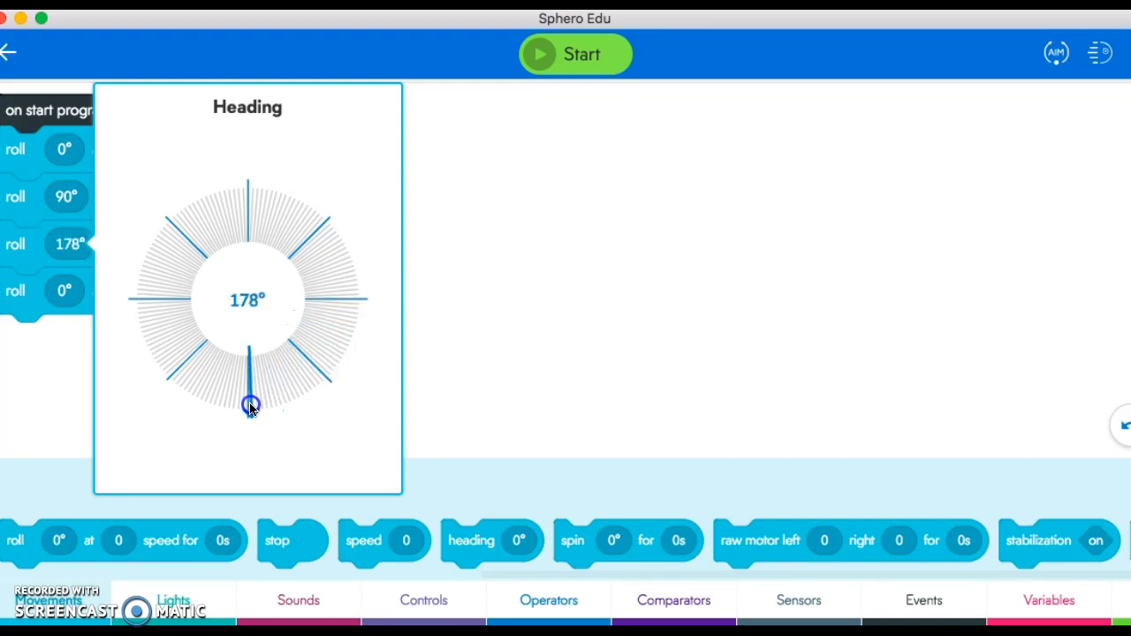
pyautogui.moveTo(252, 404); pyautogui.dragTo(248, 405)
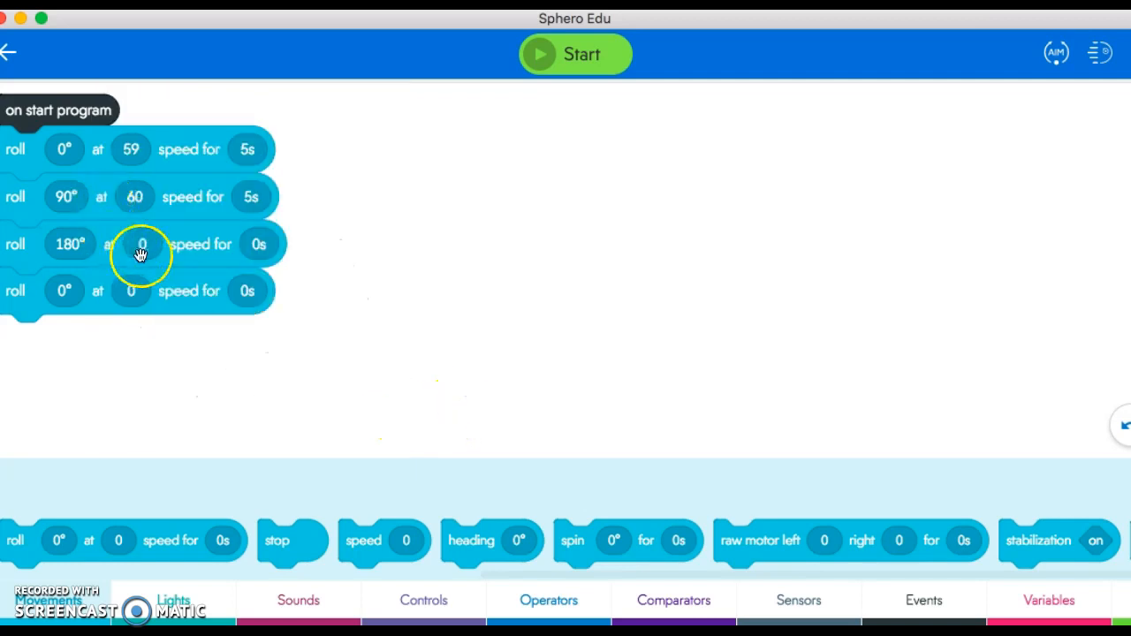
pyautogui.click(142, 244)
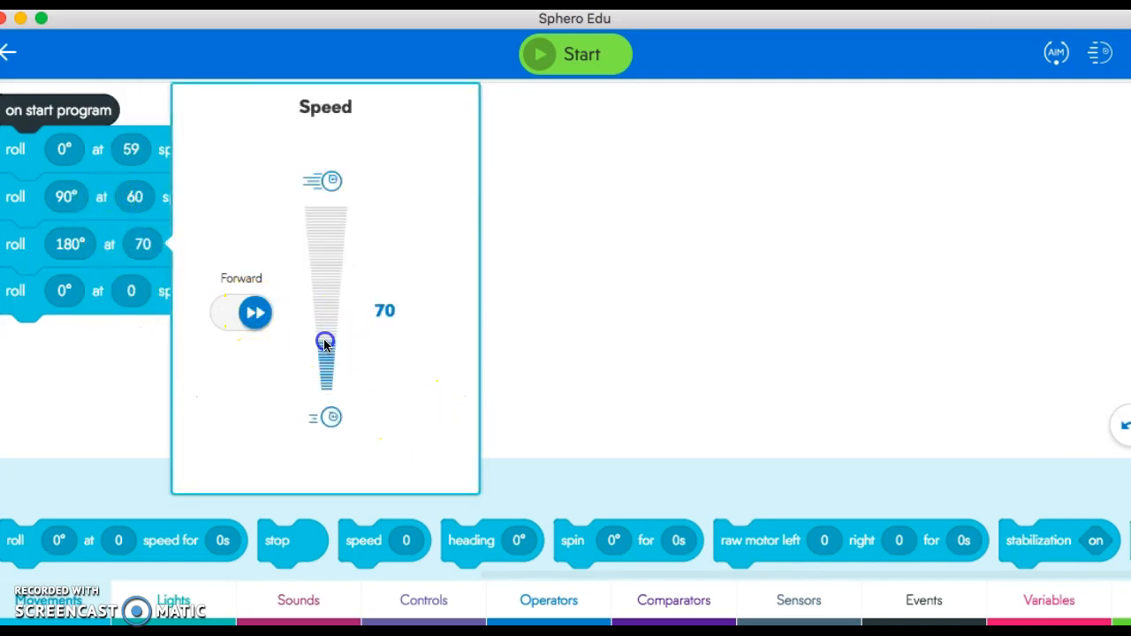
pyautogui.moveTo(325, 343); pyautogui.dragTo(325, 371)
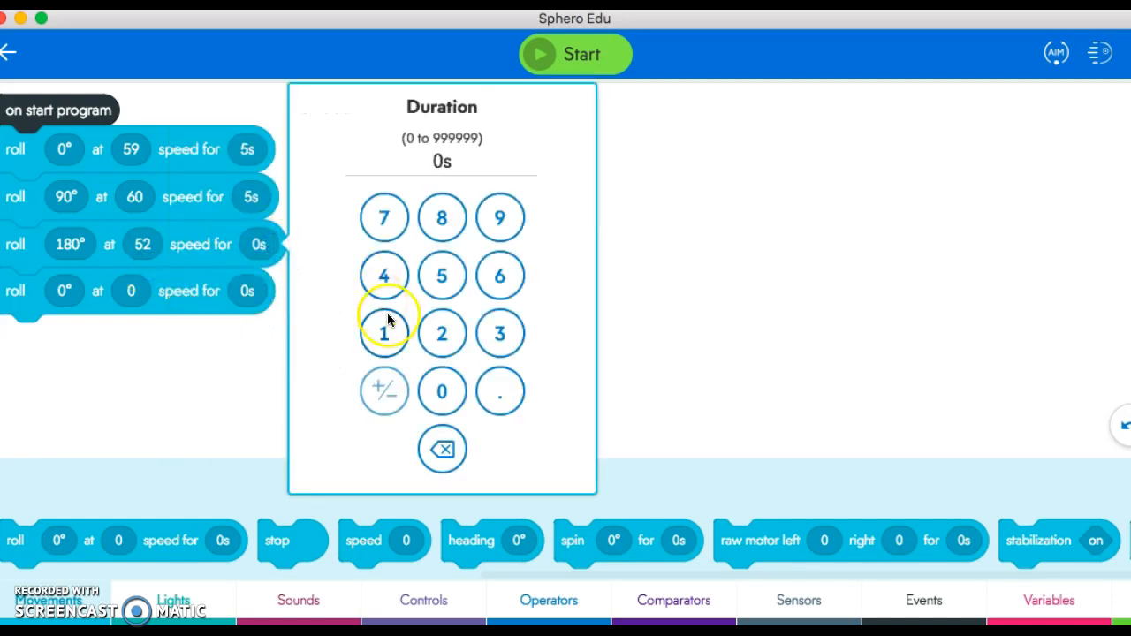
pyautogui.click(442, 275)
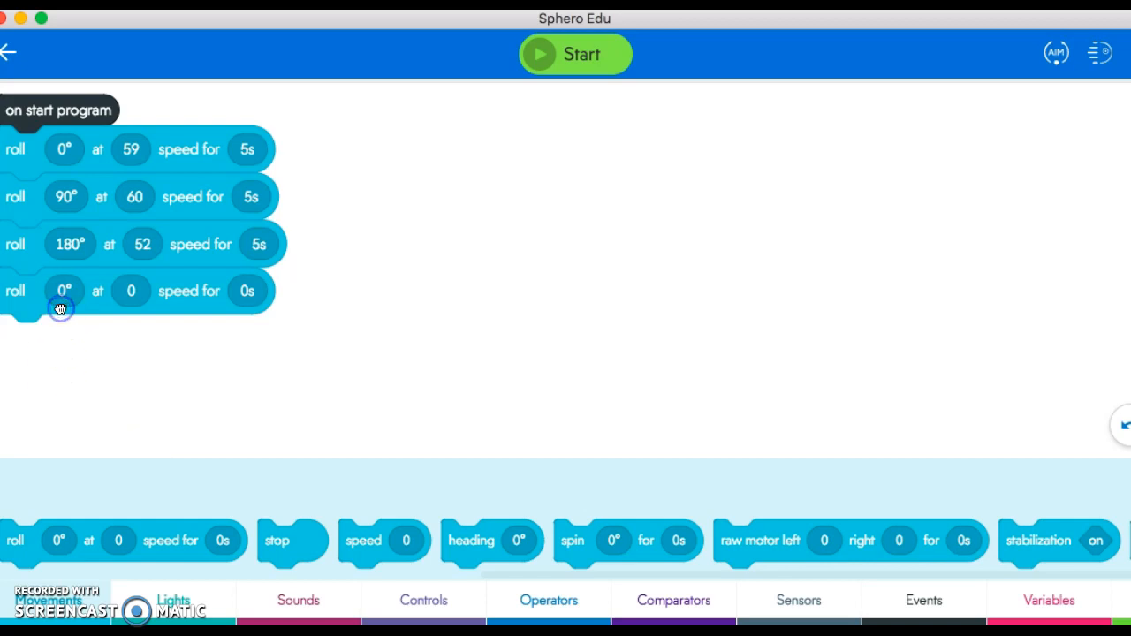
# - Dial the fourth roll's heading to 270°, with speed 60 and duration 4.5 seconds
pyautogui.click(63, 290)
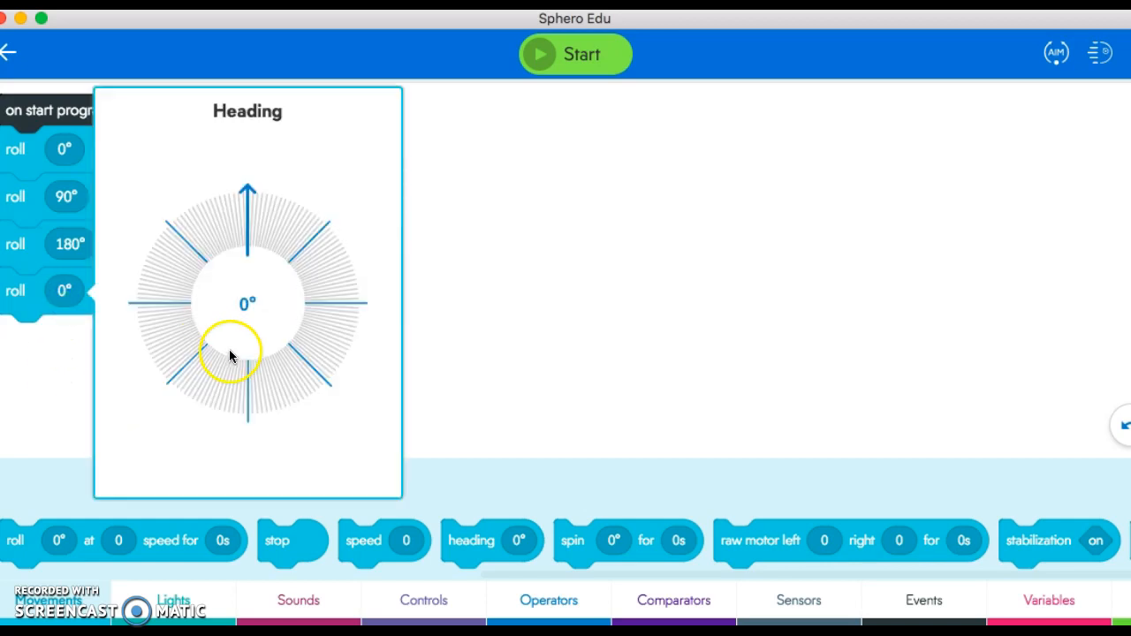
pyautogui.moveTo(232, 356); pyautogui.dragTo(256, 216)
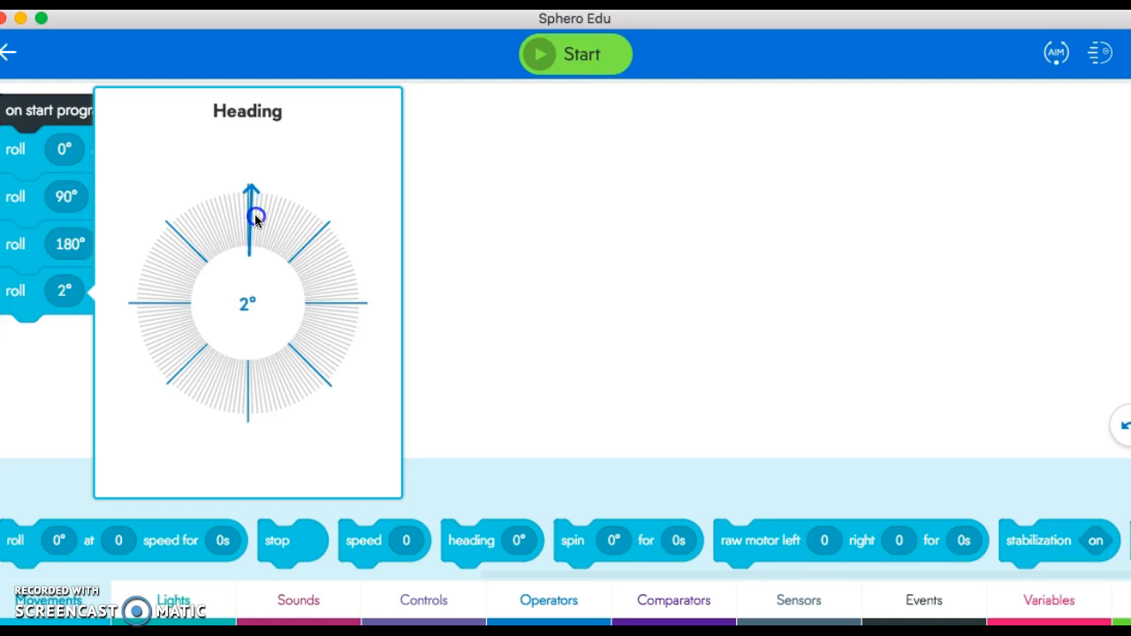
pyautogui.moveTo(256, 217); pyautogui.dragTo(302, 396)
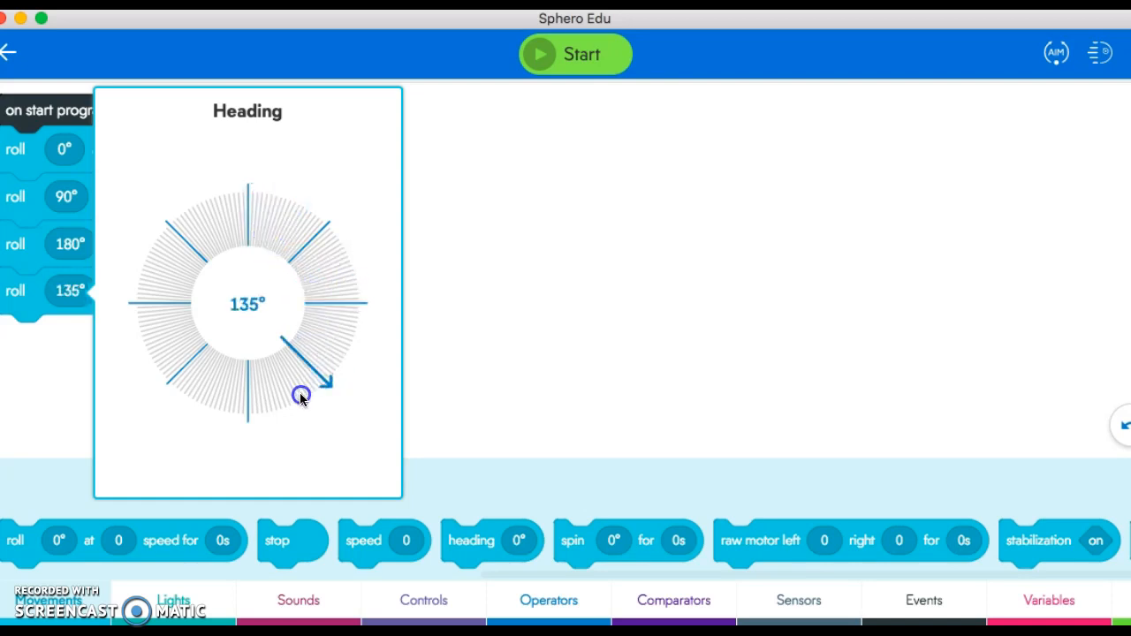
pyautogui.moveTo(303, 395); pyautogui.dragTo(249, 431)
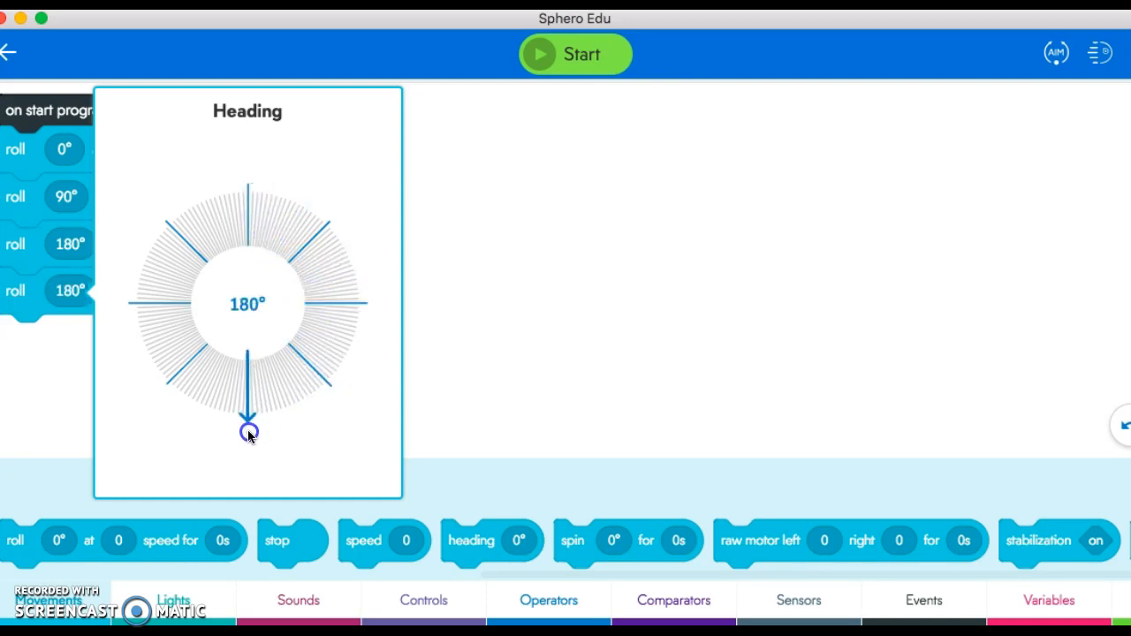
pyautogui.moveTo(249, 432); pyautogui.dragTo(170, 387)
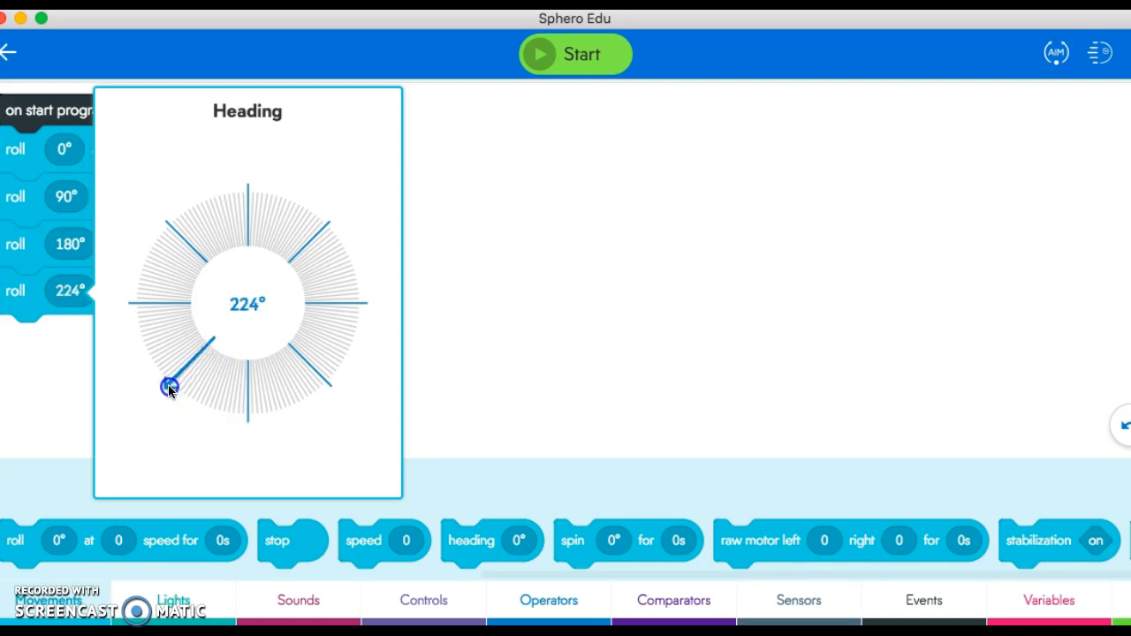
pyautogui.moveTo(170, 387); pyautogui.dragTo(115, 308)
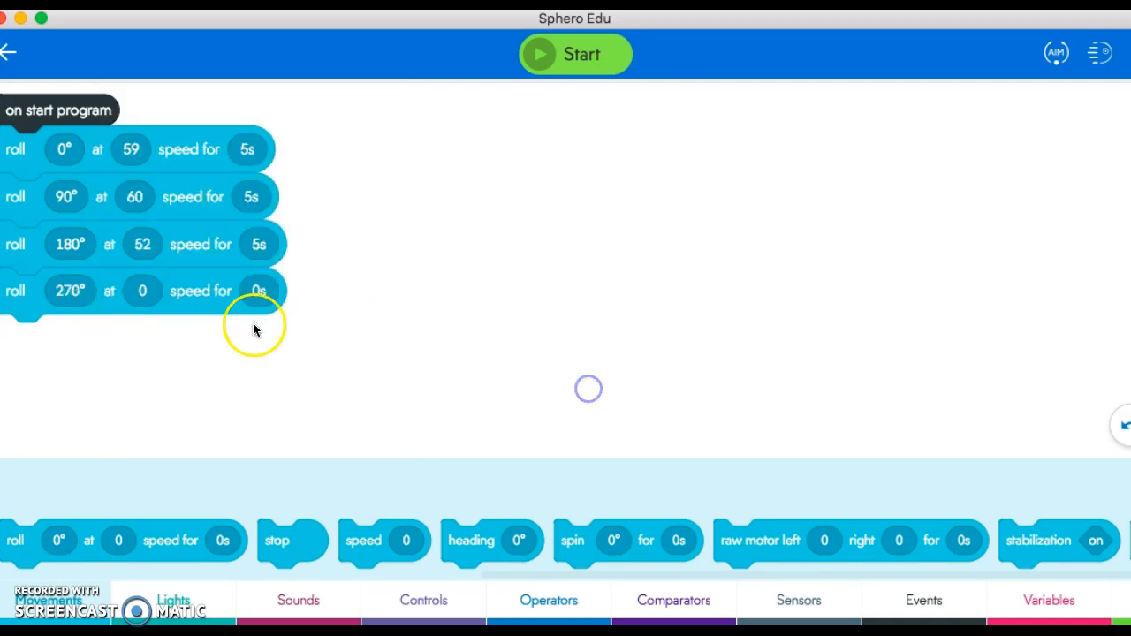
pyautogui.click(257, 291)
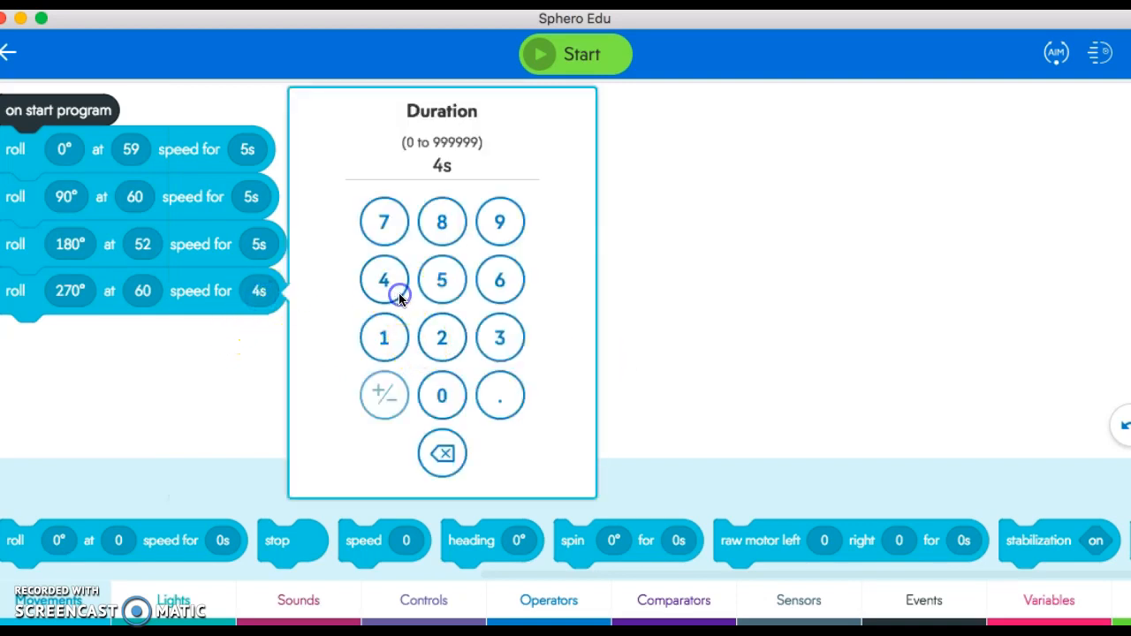
pyautogui.click(499, 394)
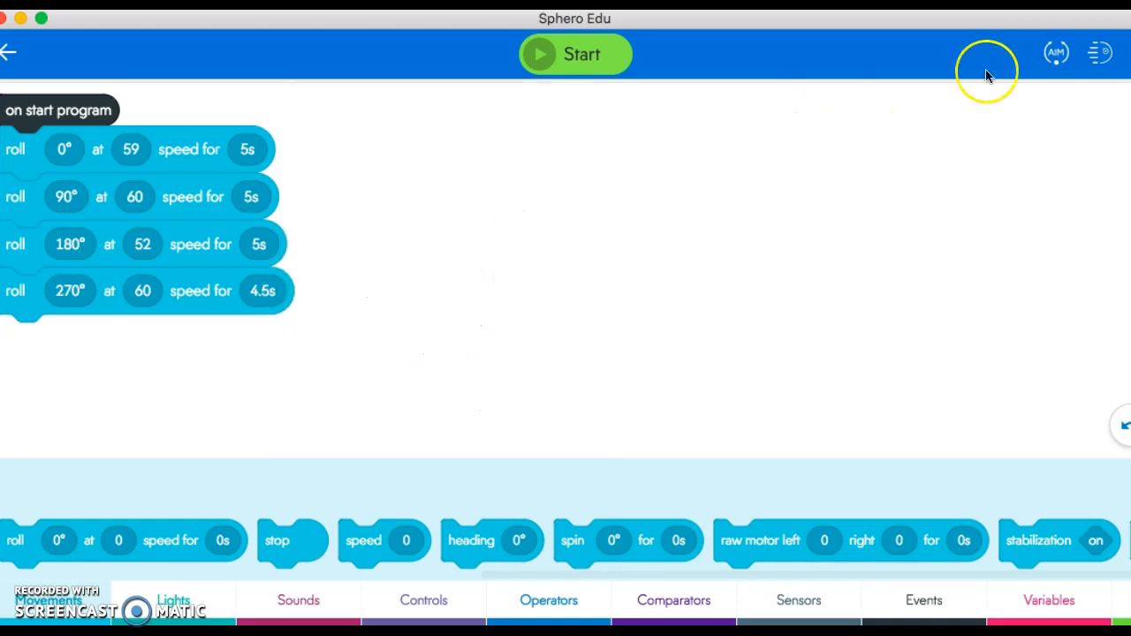
pyautogui.click(1055, 53)
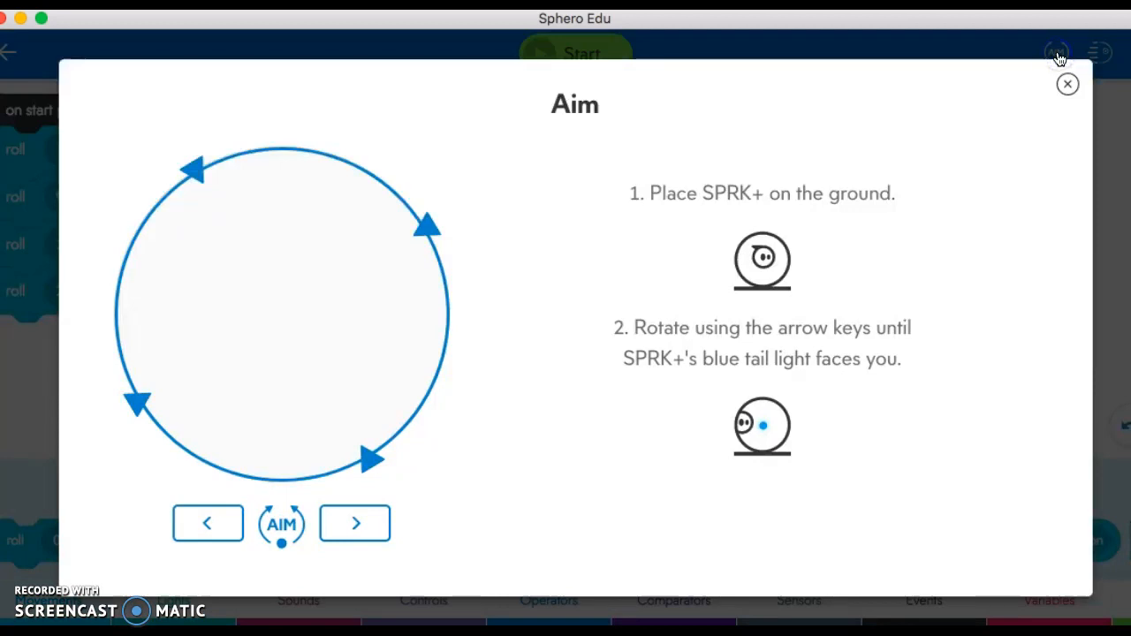
pyautogui.moveTo(643, 390)
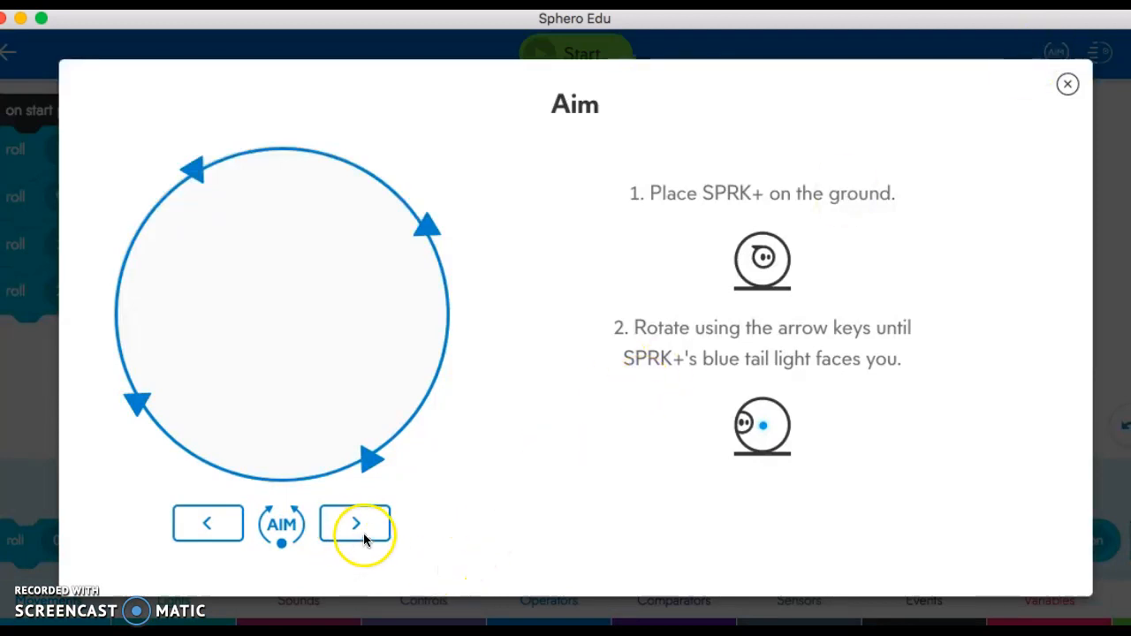
pyautogui.click(355, 523)
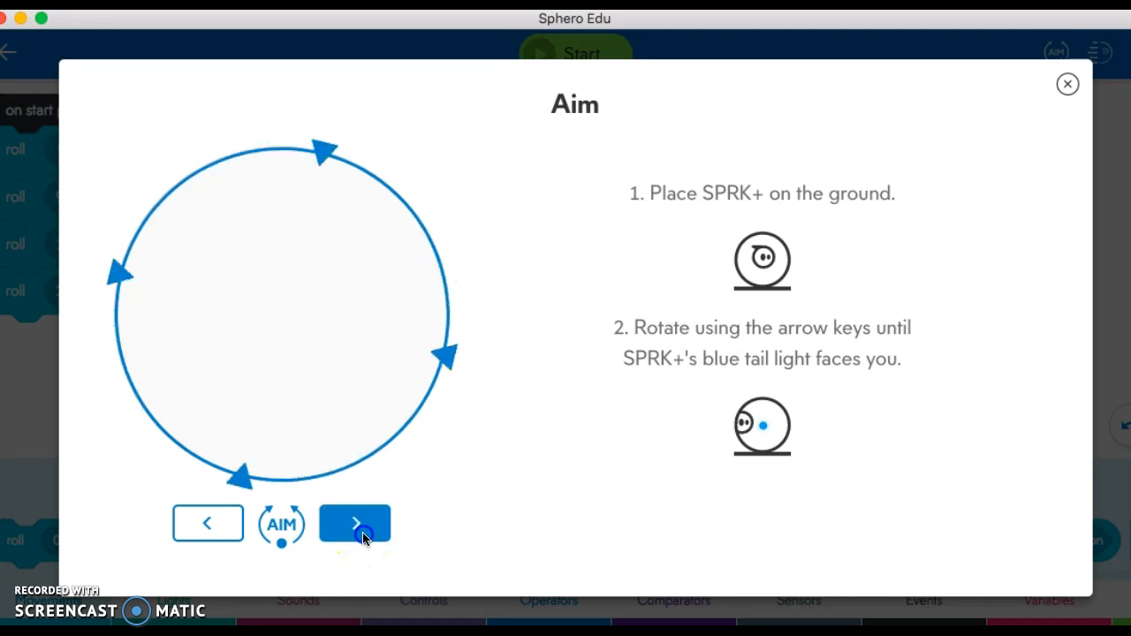
pyautogui.click(354, 523)
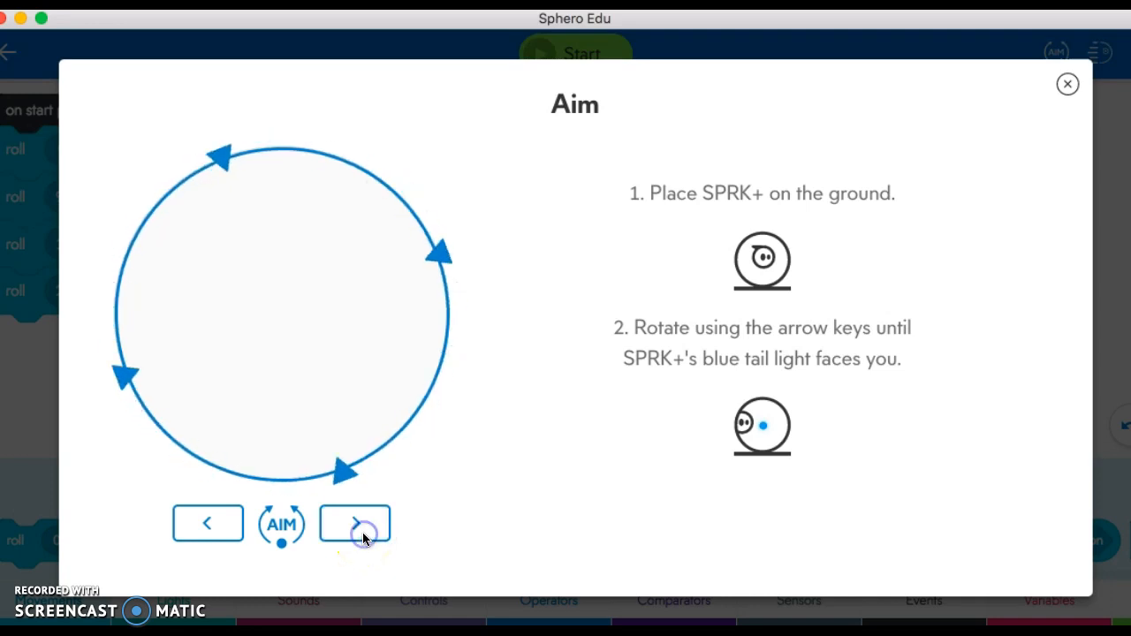
pyautogui.click(1066, 84)
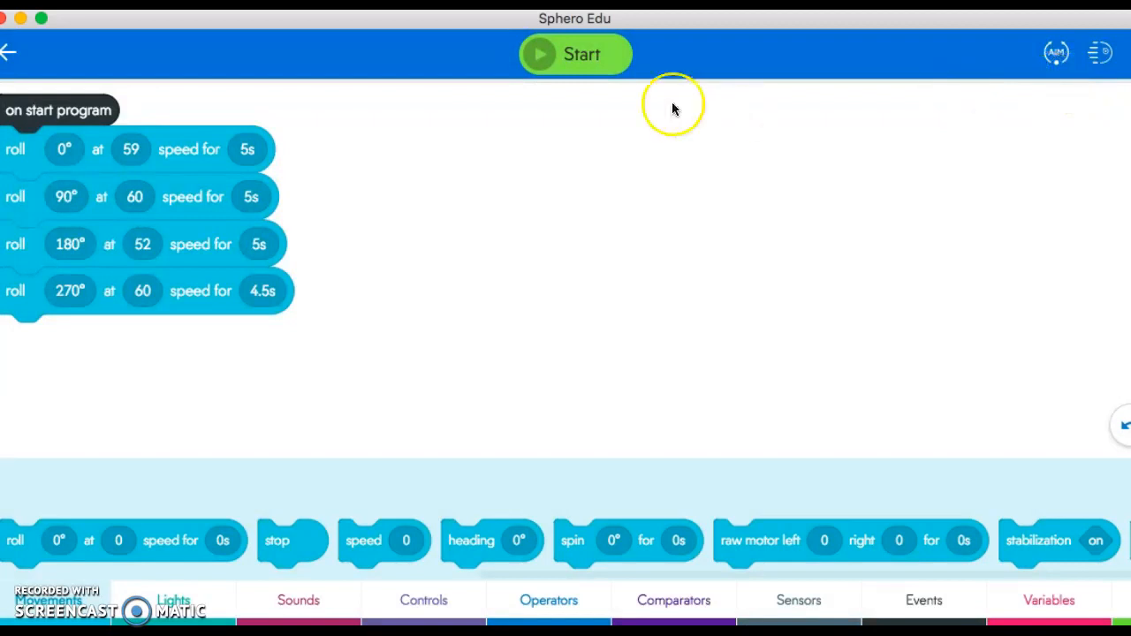
# - Run the square-driving program on the robot, then stop it
pyautogui.click(575, 54)
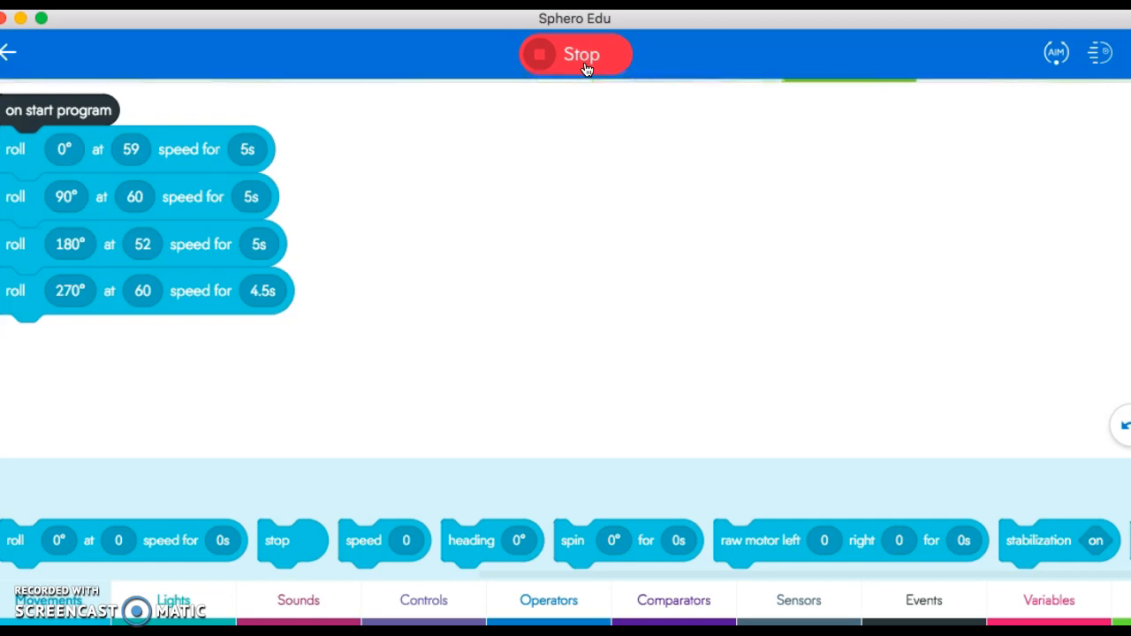
pyautogui.click(575, 54)
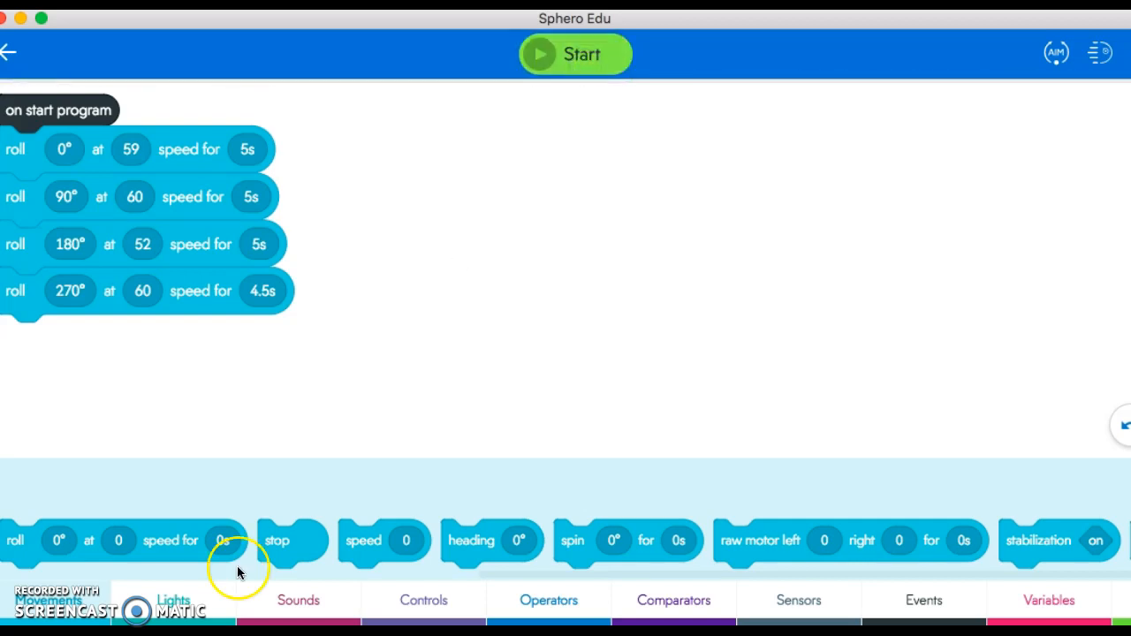
pyautogui.moveTo(190, 614)
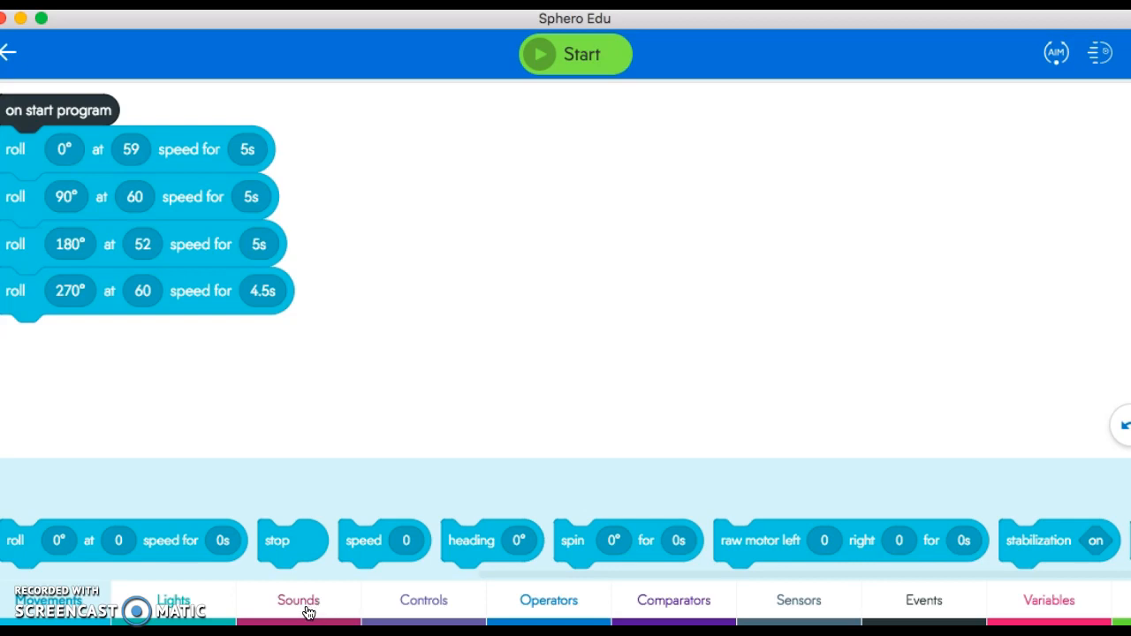
# - Add a 'play Alligator sound and wait' block between the first and second roll blocks
pyautogui.click(297, 600)
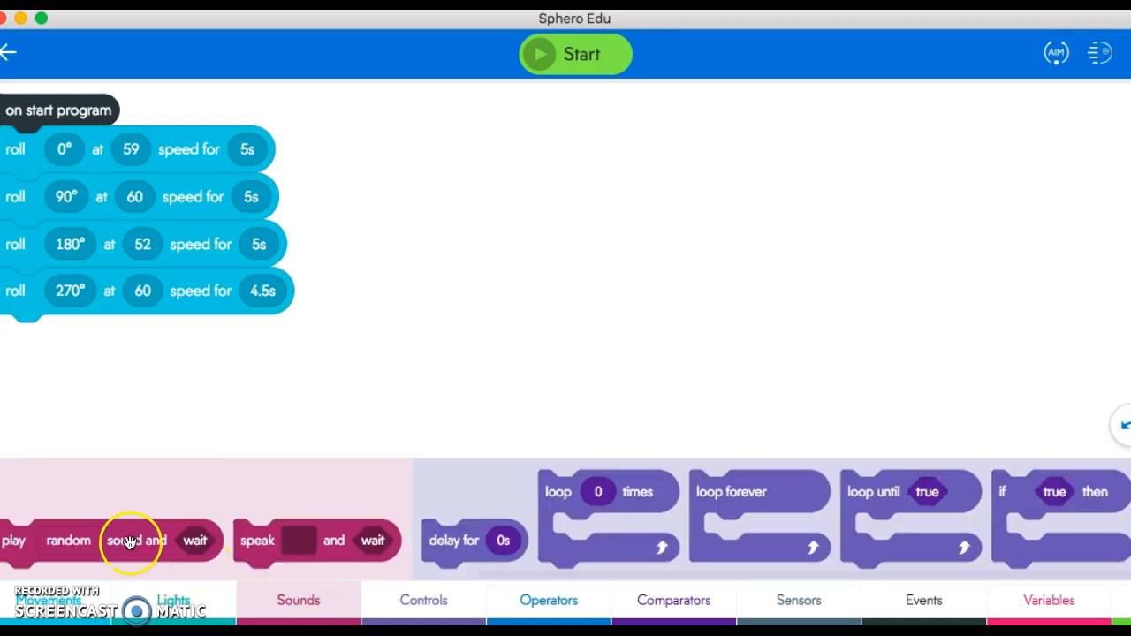
pyautogui.moveTo(132, 540); pyautogui.dragTo(146, 206)
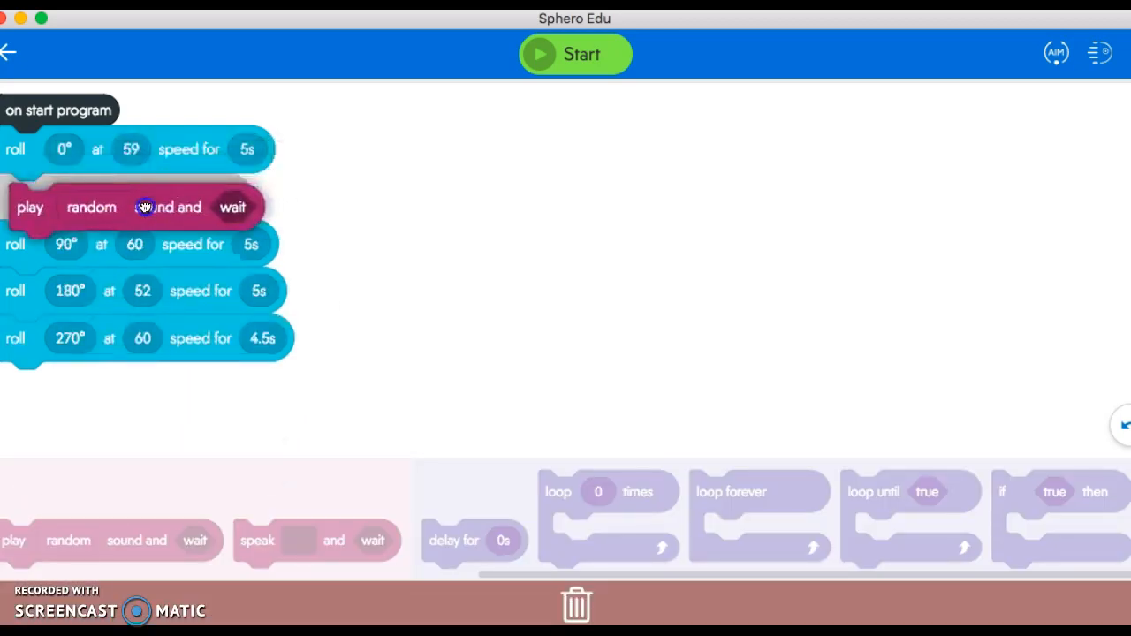
pyautogui.click(91, 207)
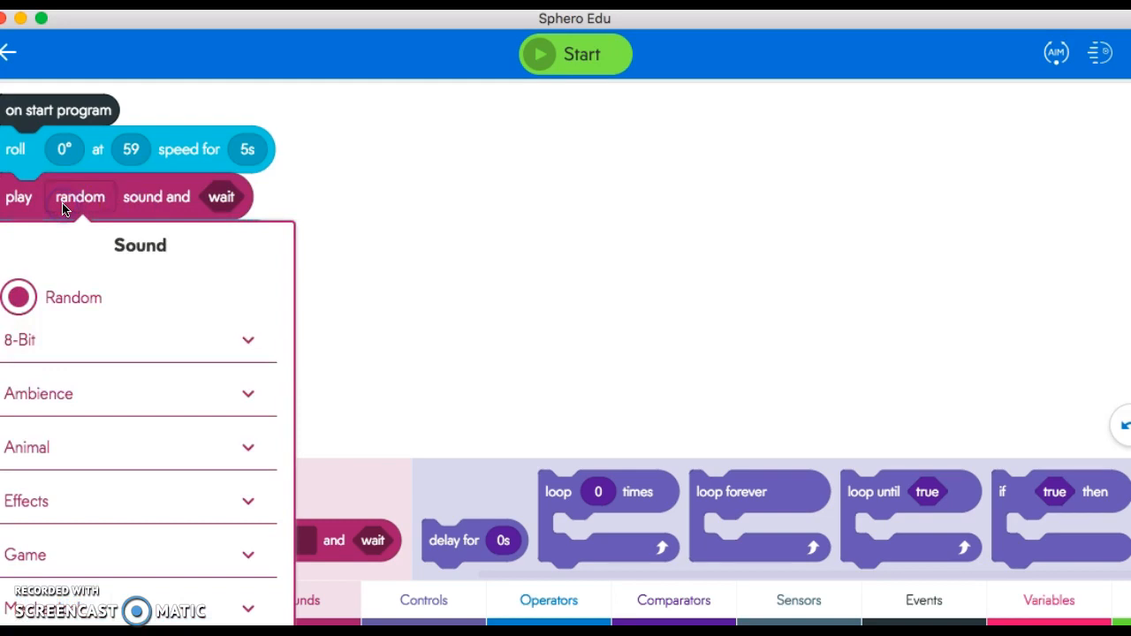
pyautogui.click(139, 446)
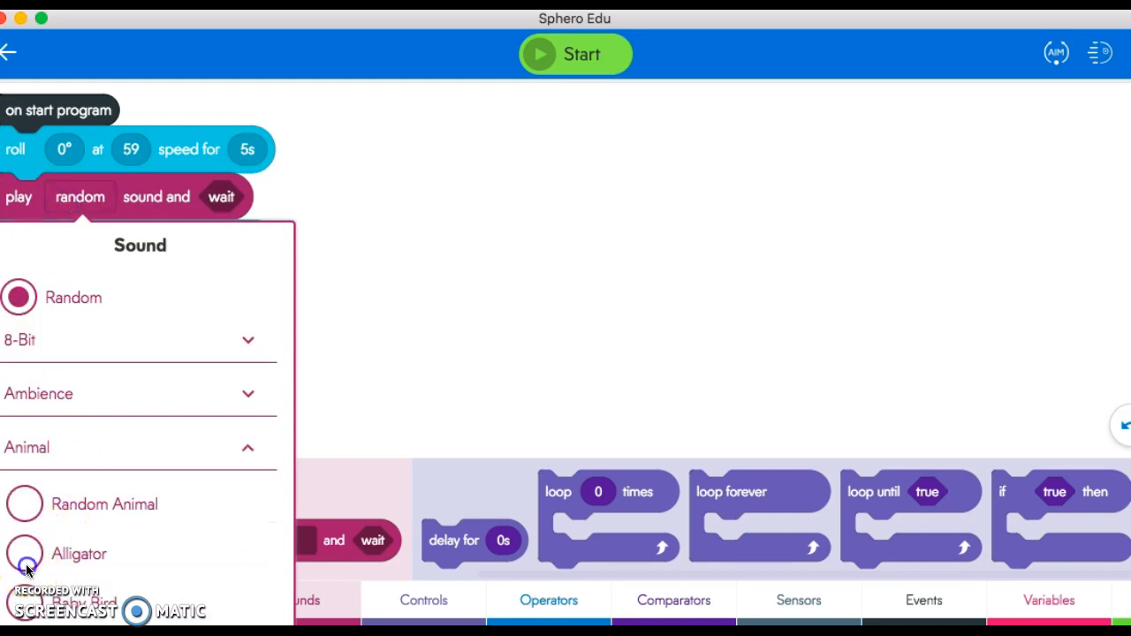
pyautogui.click(23, 553)
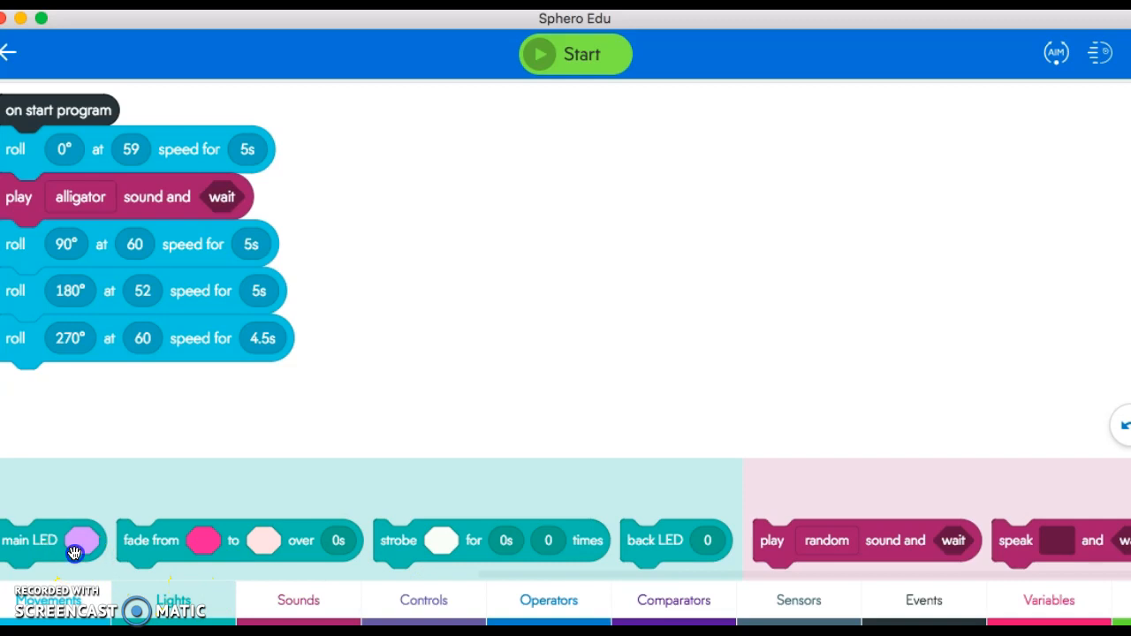
# - Put a purple main LED block at the top of the program, then run and stop it
pyautogui.moveTo(75, 540); pyautogui.dragTo(75, 149)
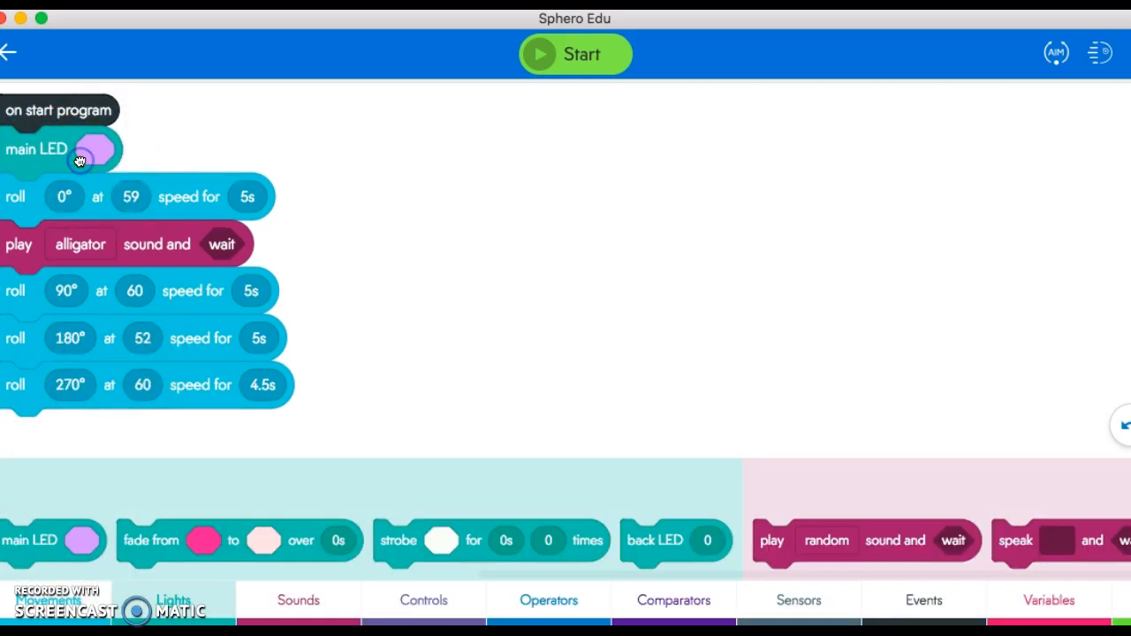
pyautogui.moveTo(519, 97)
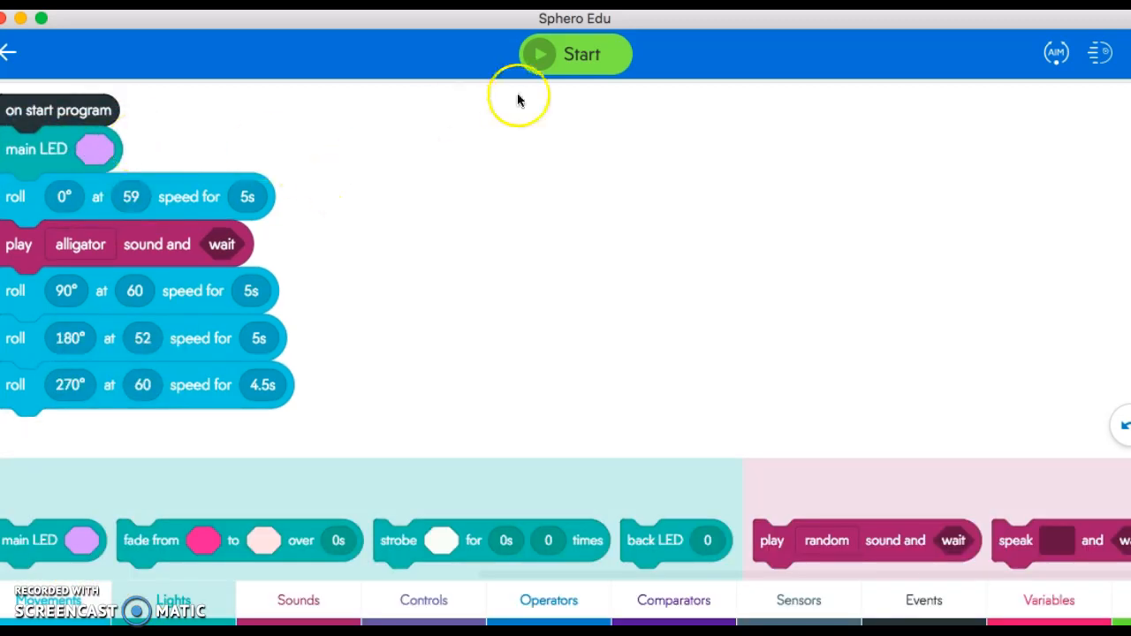
pyautogui.click(575, 54)
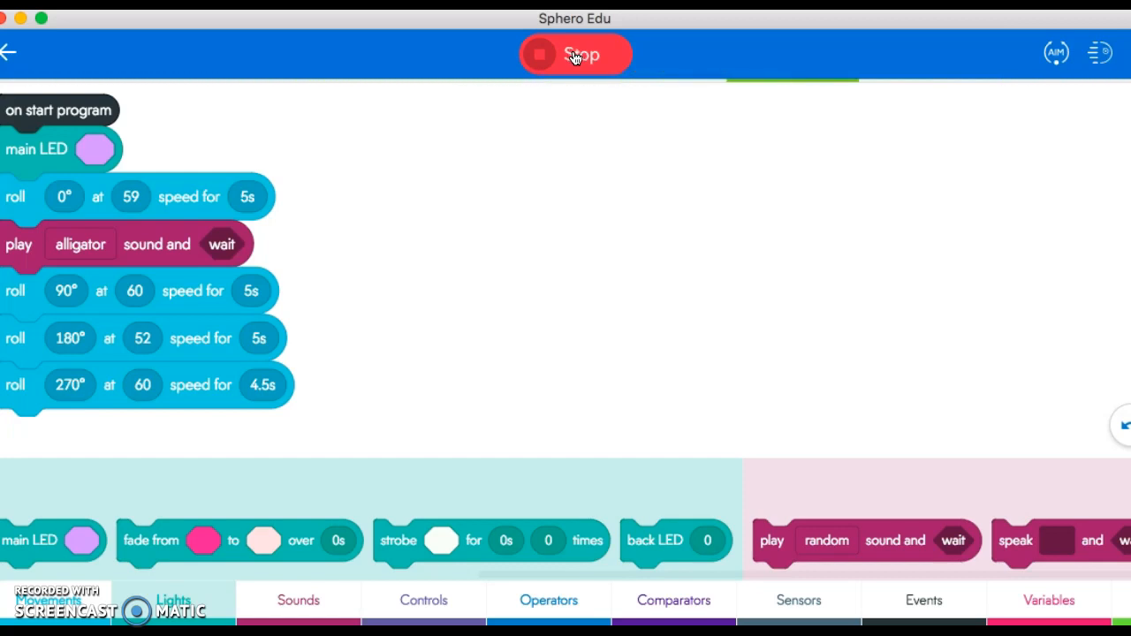
pyautogui.click(576, 54)
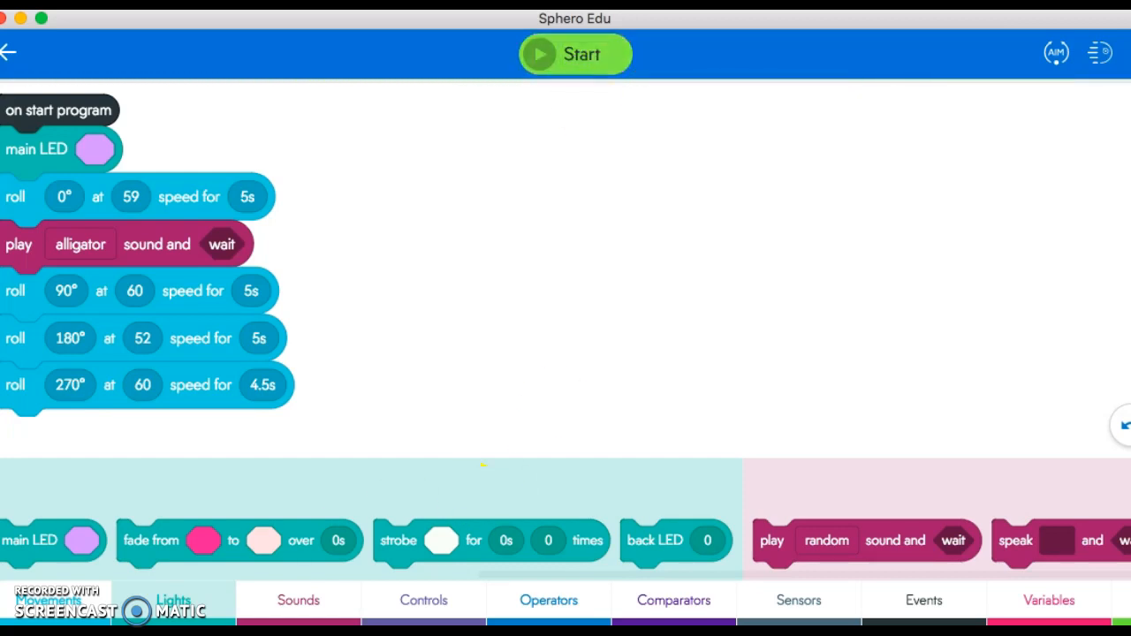